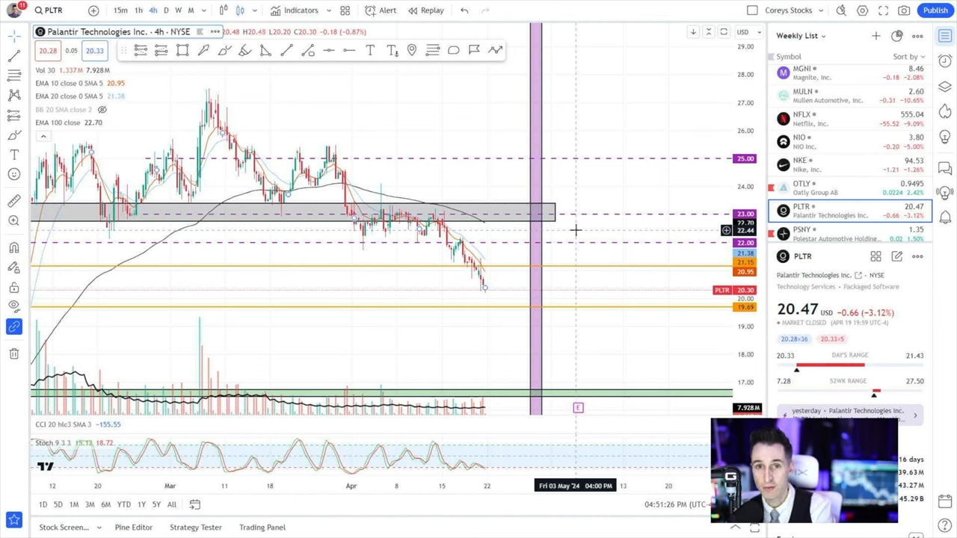
pyautogui.moveTo(410, 343)
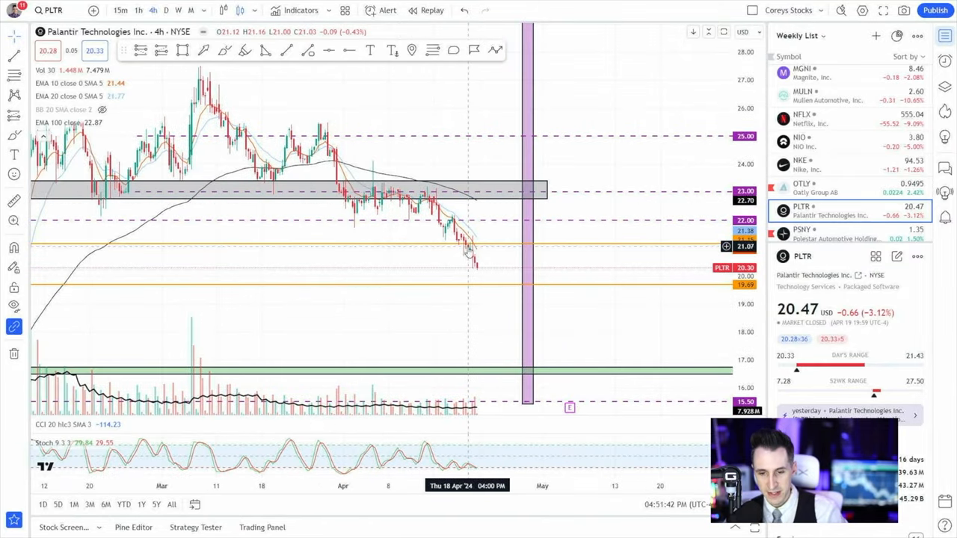
pyautogui.moveTo(481, 251)
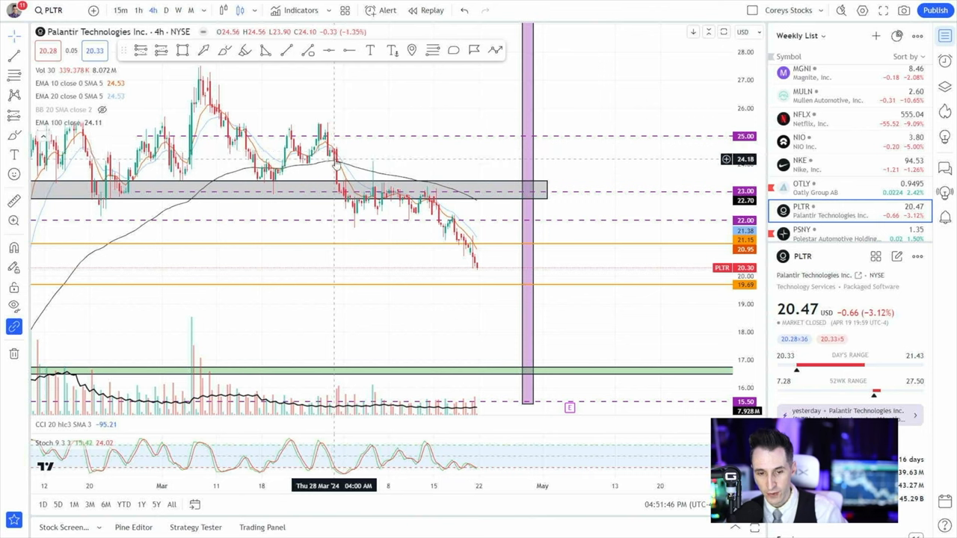
pyautogui.moveTo(343, 180)
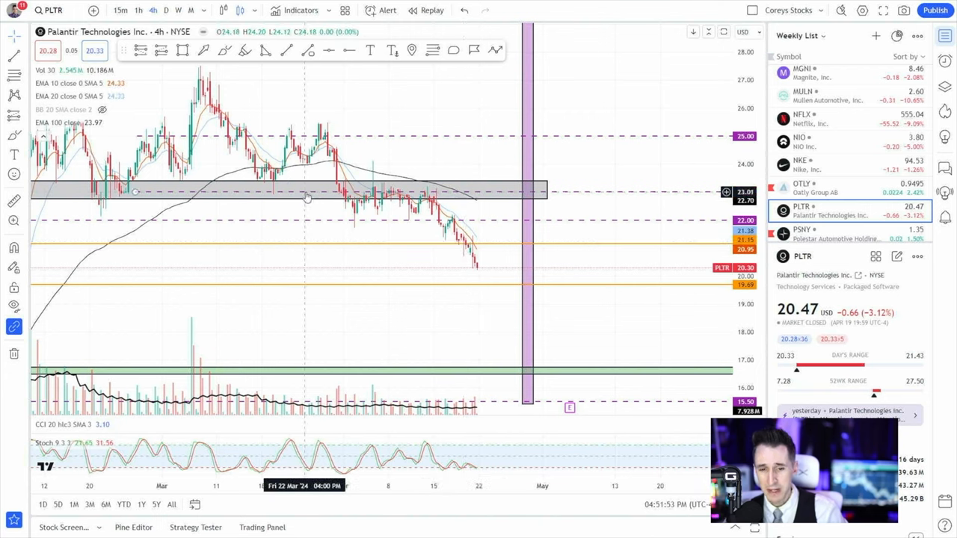
pyautogui.moveTo(337, 170)
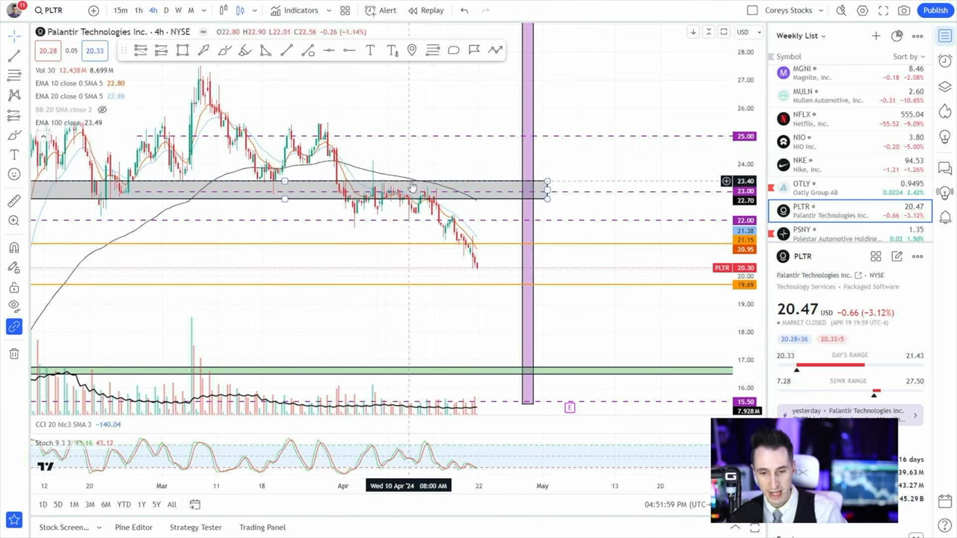
pyautogui.moveTo(455, 265)
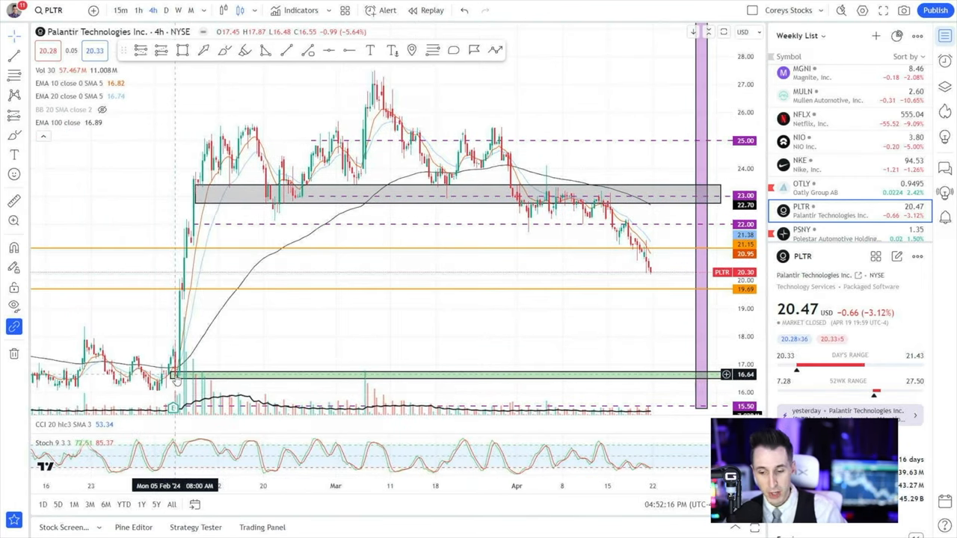
pyautogui.moveTo(186, 269)
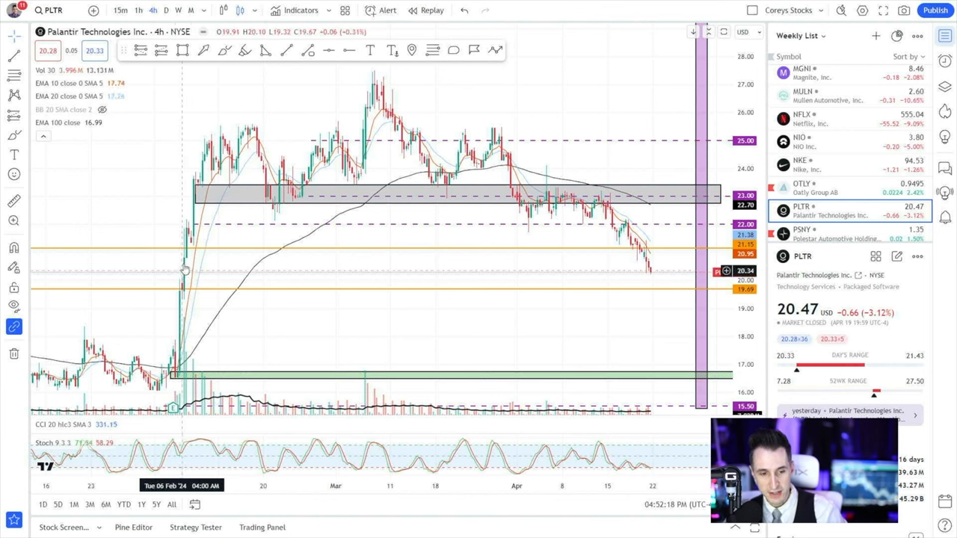
pyautogui.moveTo(224, 126)
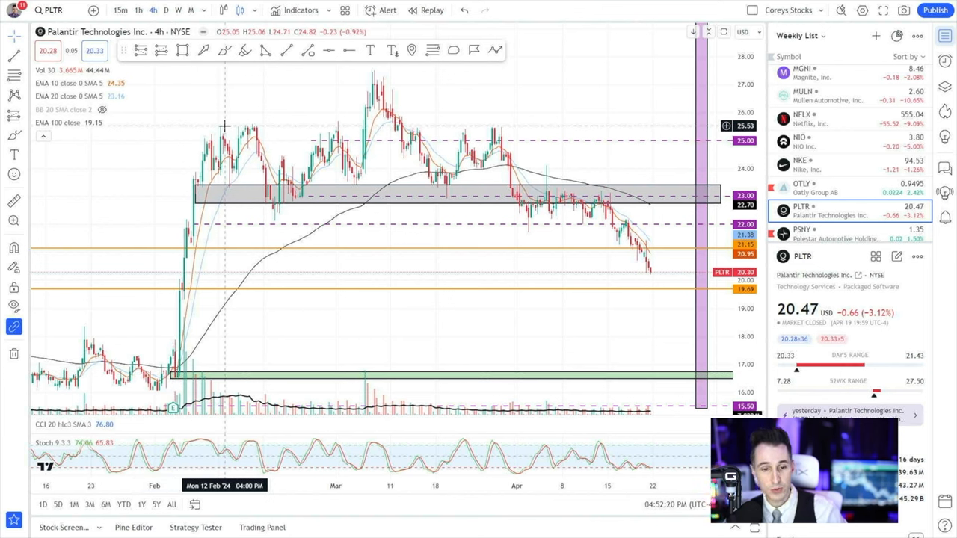
pyautogui.moveTo(332, 142)
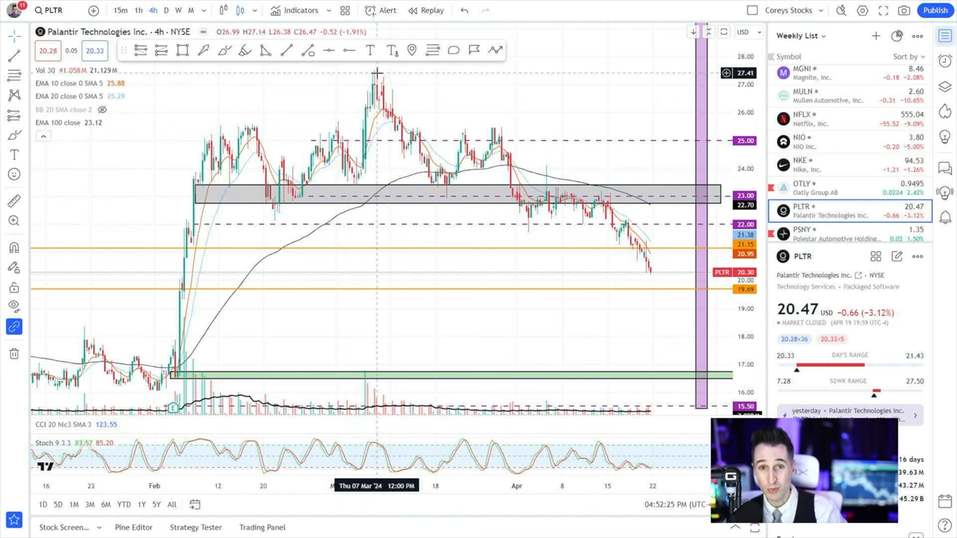
pyautogui.moveTo(305, 262)
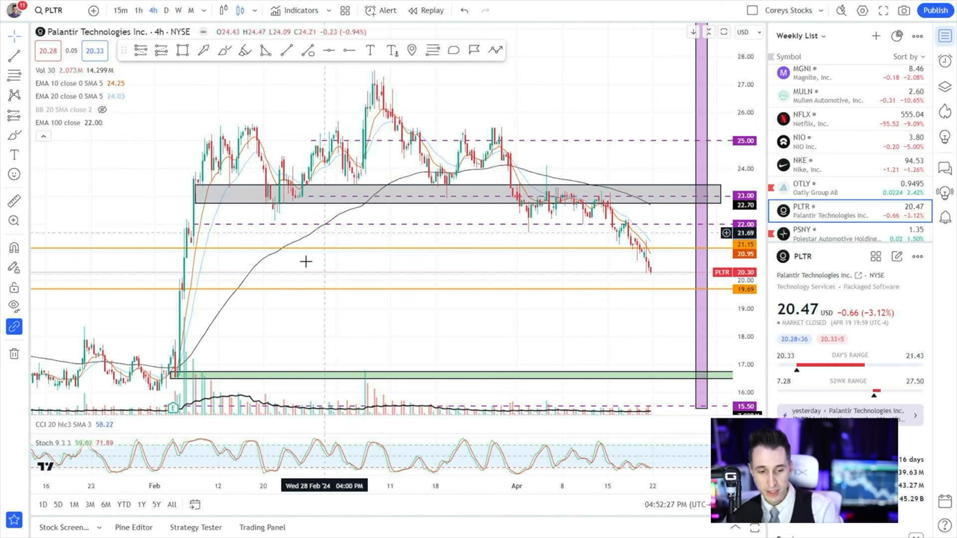
pyautogui.moveTo(347, 218)
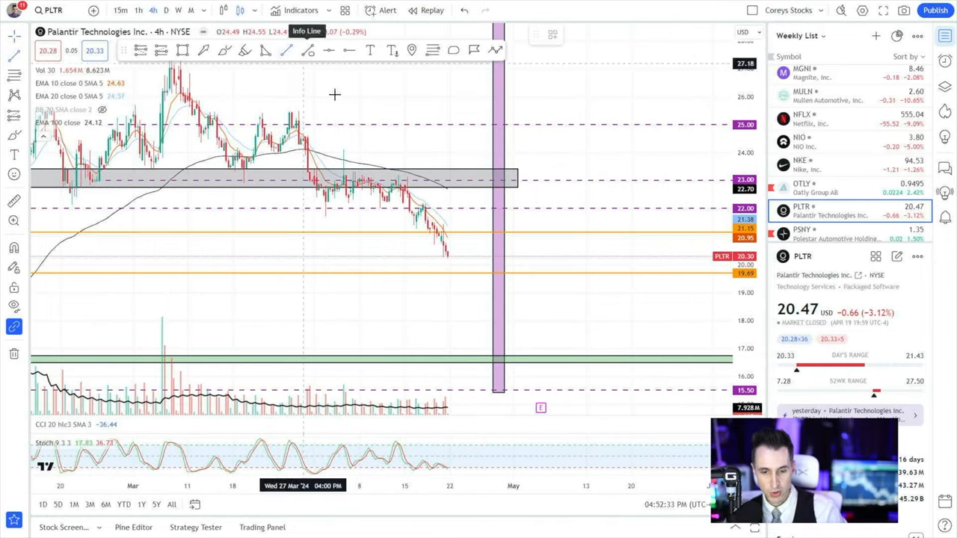
# Draw a descending trend line from the late-March PLTR high down into mid-May
pyautogui.moveTo(299, 111); pyautogui.dragTo(670, 336)
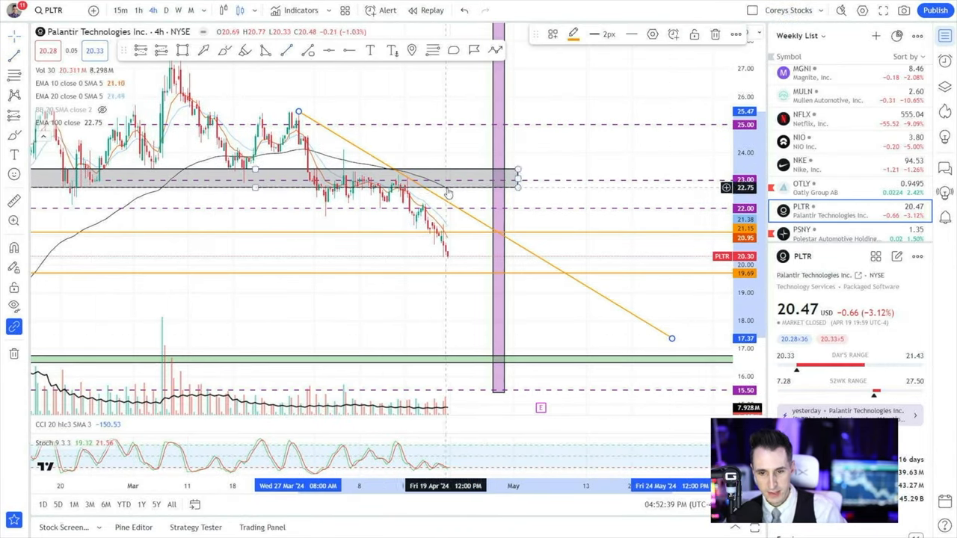
pyautogui.moveTo(497, 266)
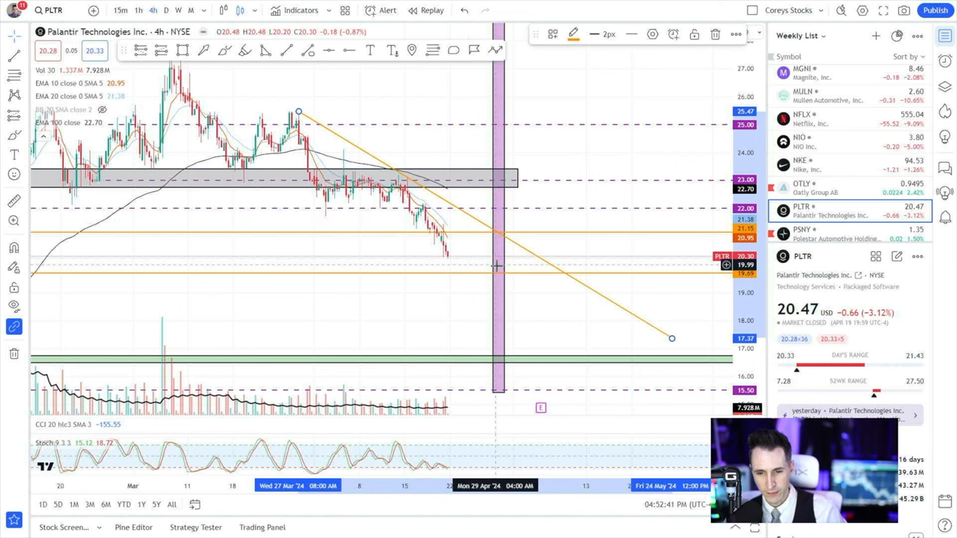
pyautogui.moveTo(497, 280)
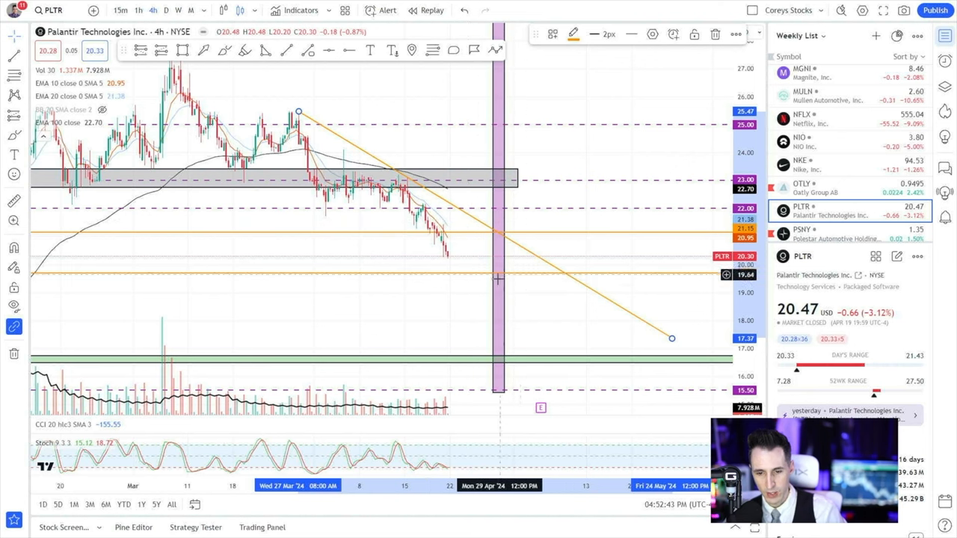
pyautogui.moveTo(359, 194)
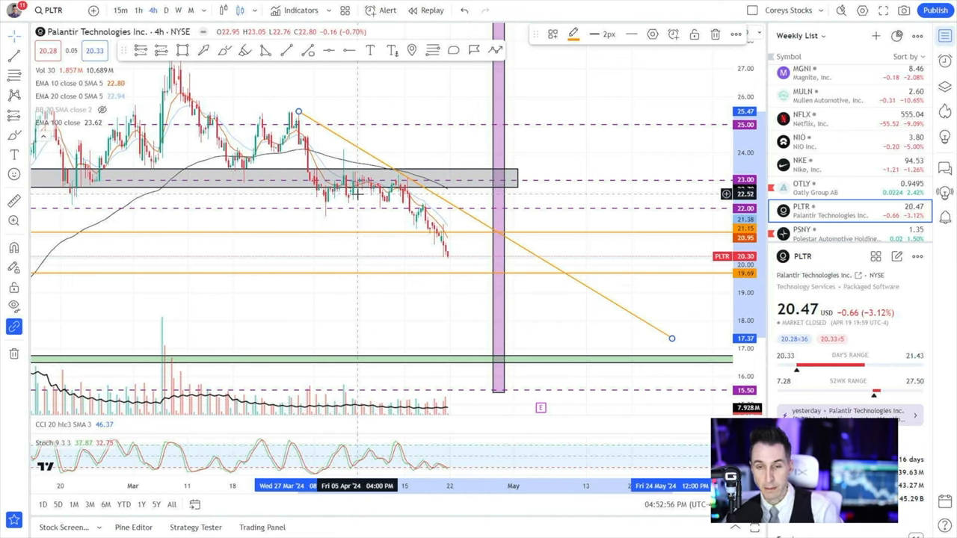
pyautogui.moveTo(443, 192)
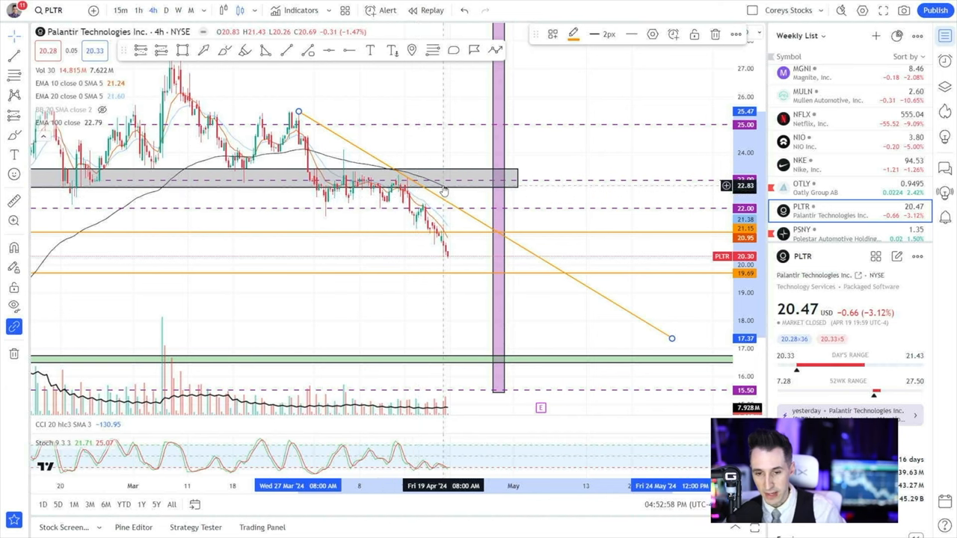
pyautogui.moveTo(440, 227)
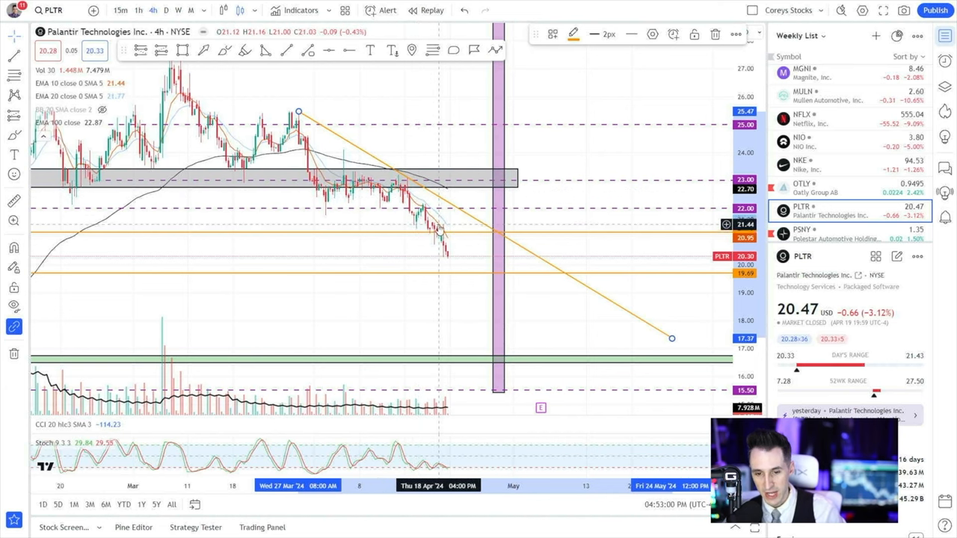
pyautogui.moveTo(452, 244)
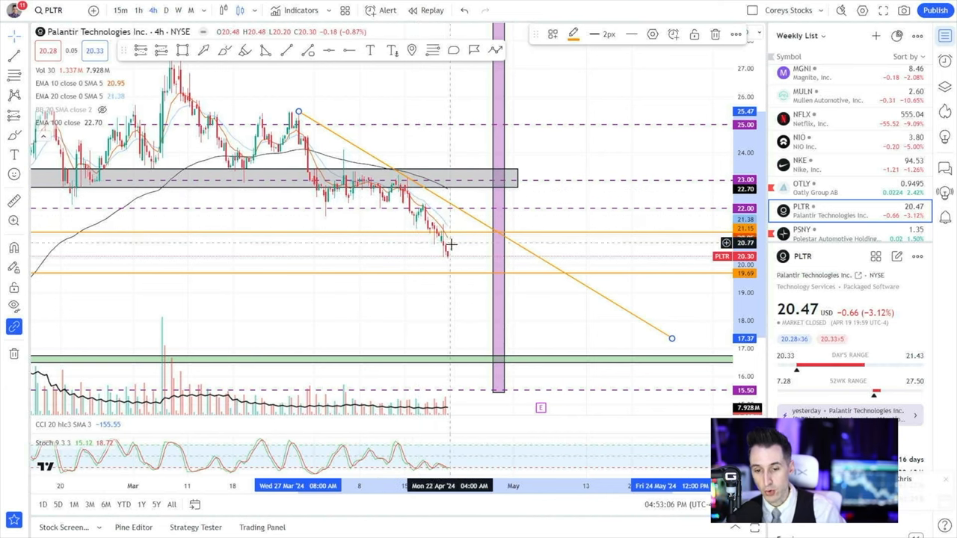
pyautogui.moveTo(452, 194)
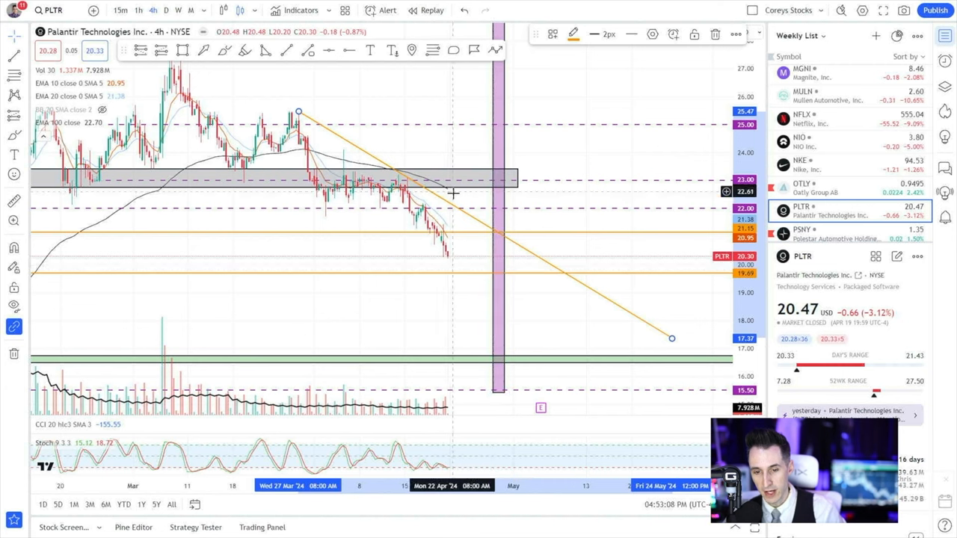
pyautogui.moveTo(482, 260)
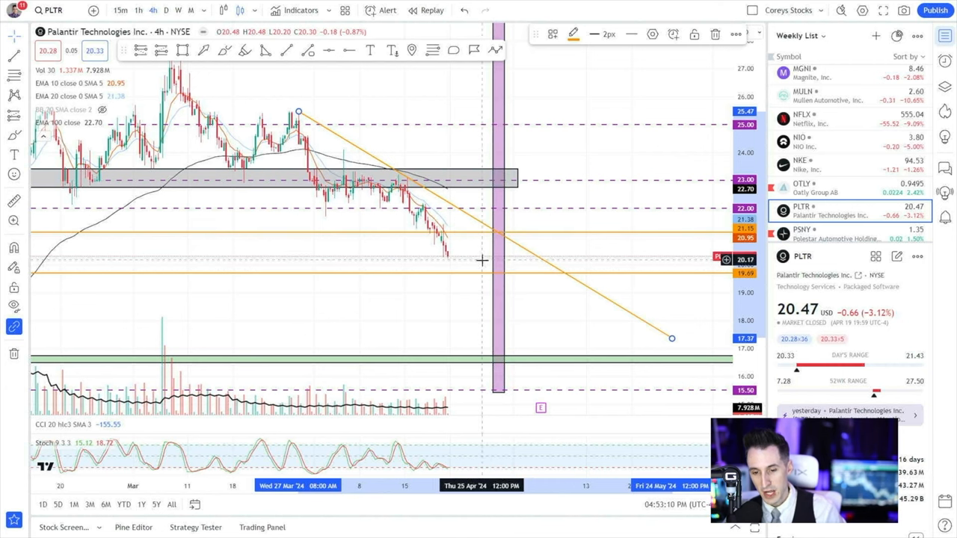
pyautogui.moveTo(496, 251)
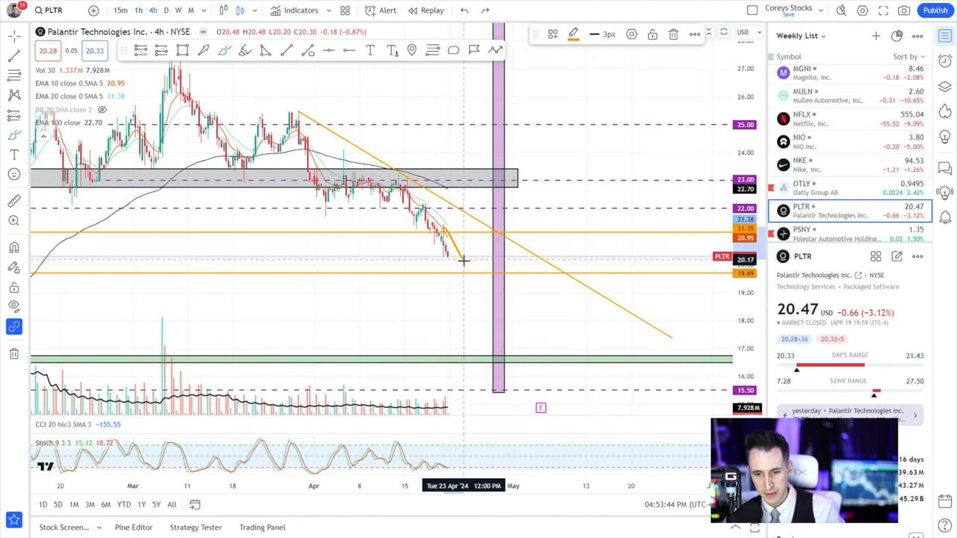
pyautogui.moveTo(493, 271)
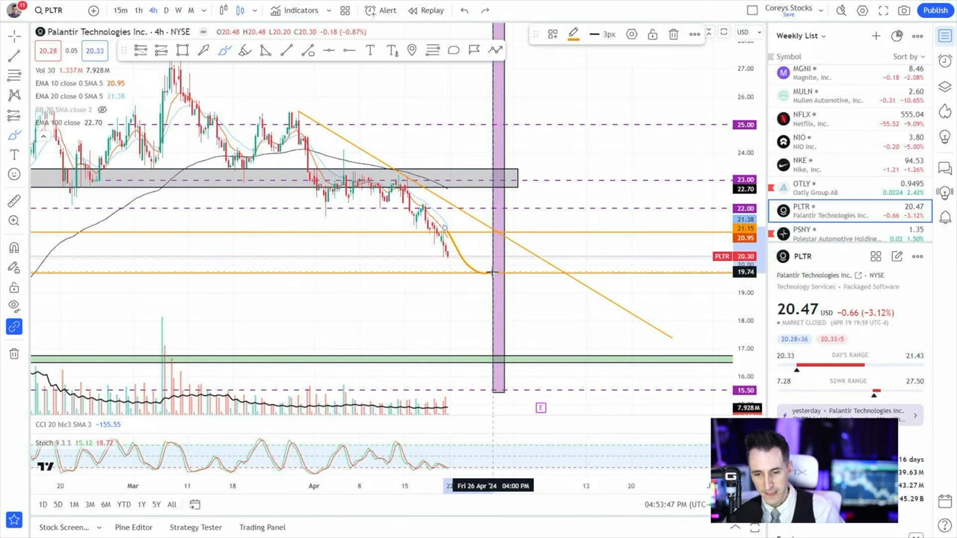
pyautogui.moveTo(467, 208)
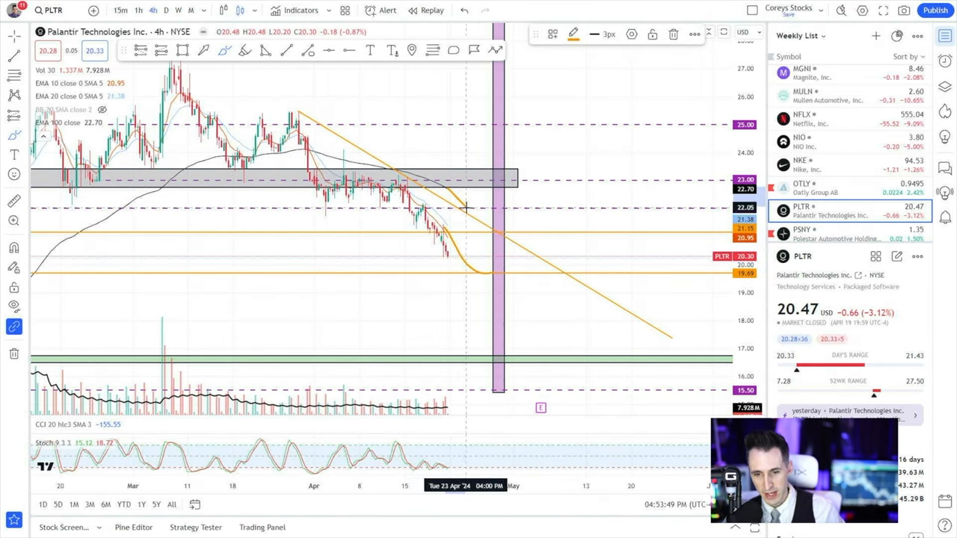
pyautogui.moveTo(505, 242)
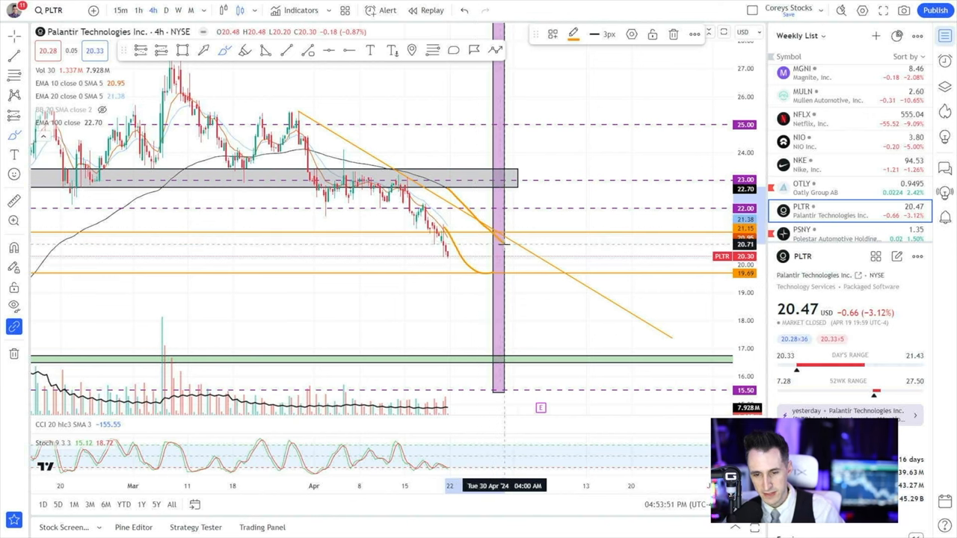
pyautogui.moveTo(499, 270)
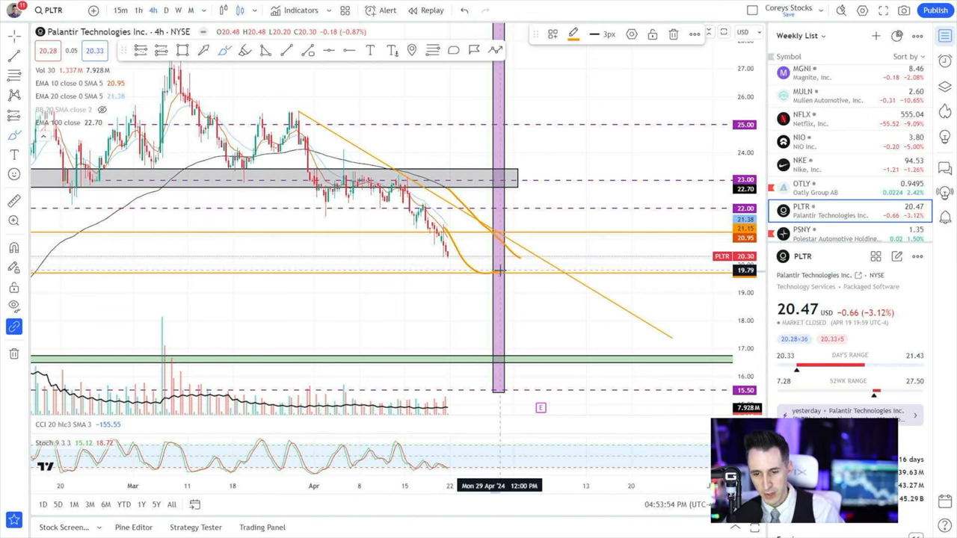
pyautogui.moveTo(526, 267)
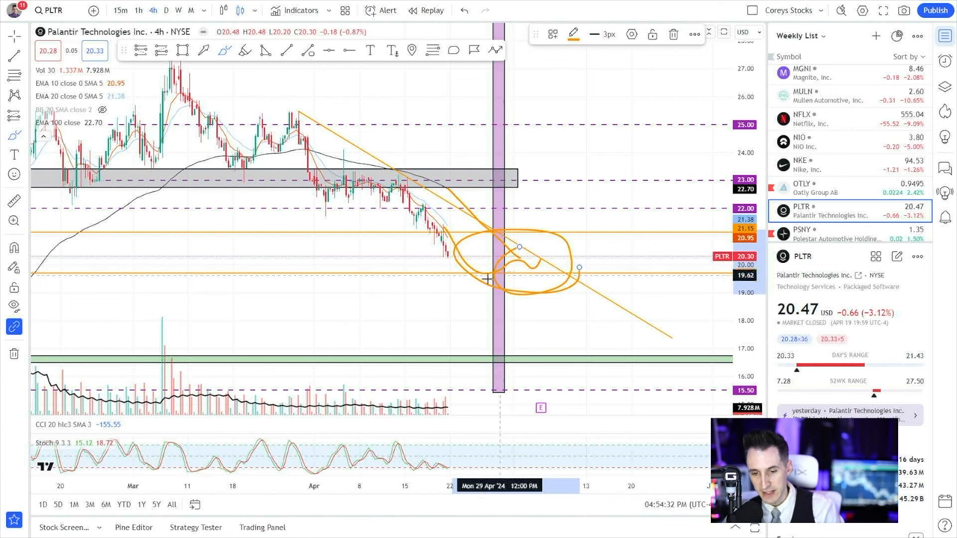
pyautogui.moveTo(458, 279)
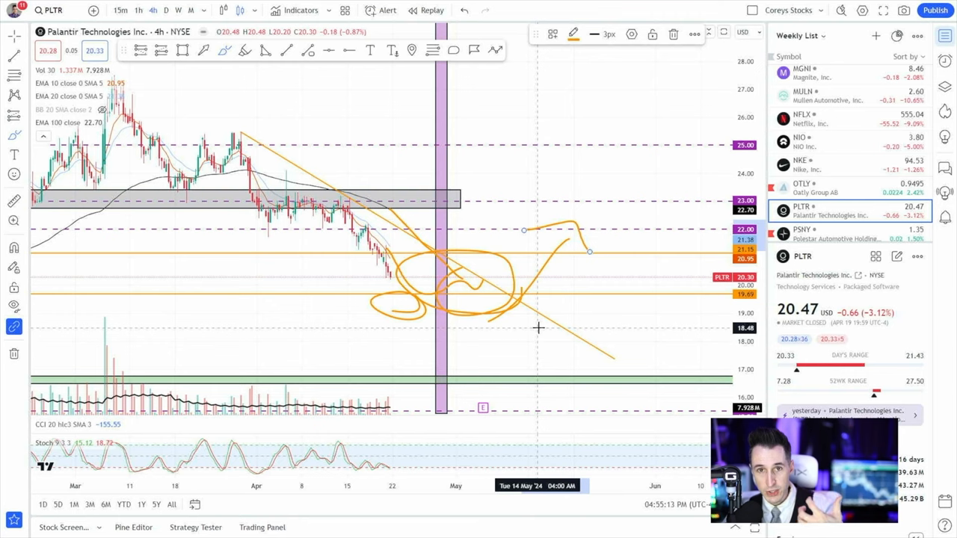
pyautogui.moveTo(332, 283)
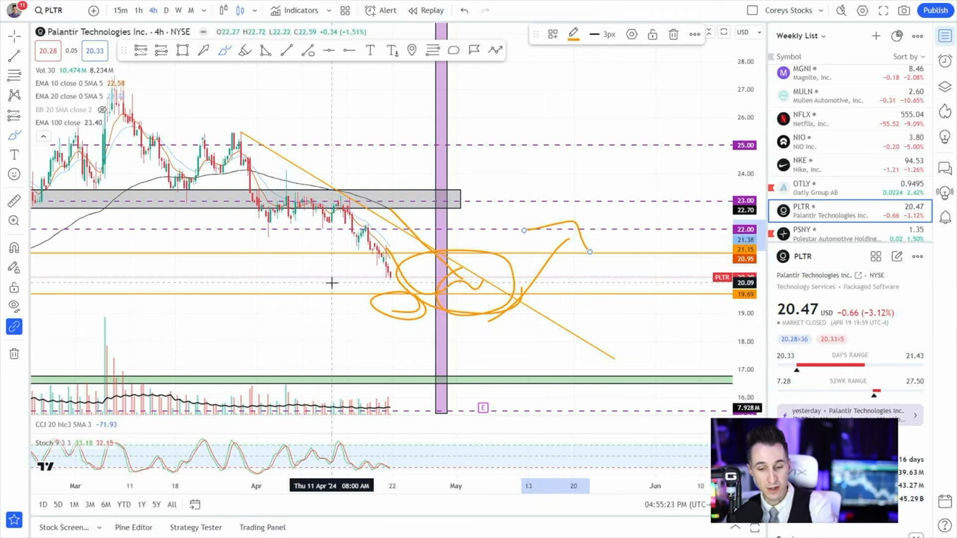
pyautogui.moveTo(419, 286)
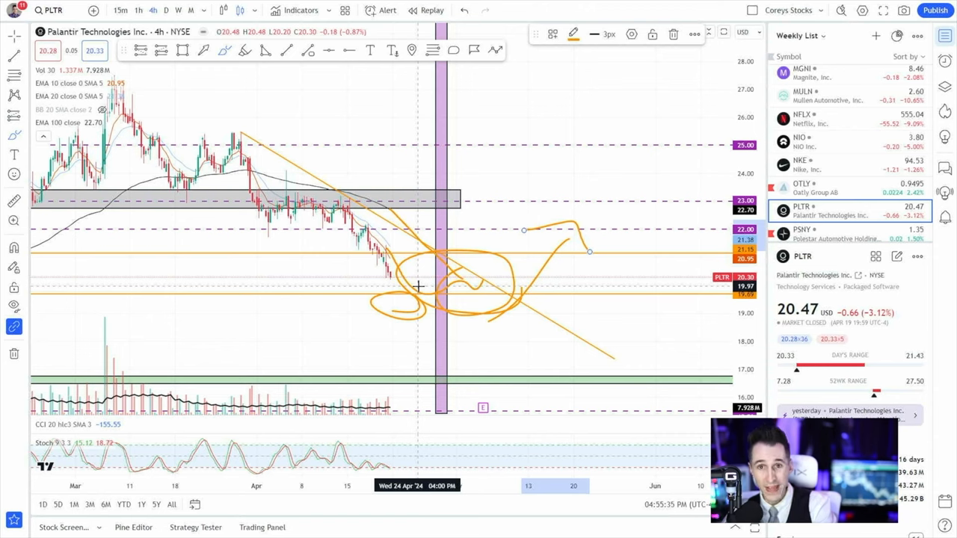
pyautogui.moveTo(263, 191)
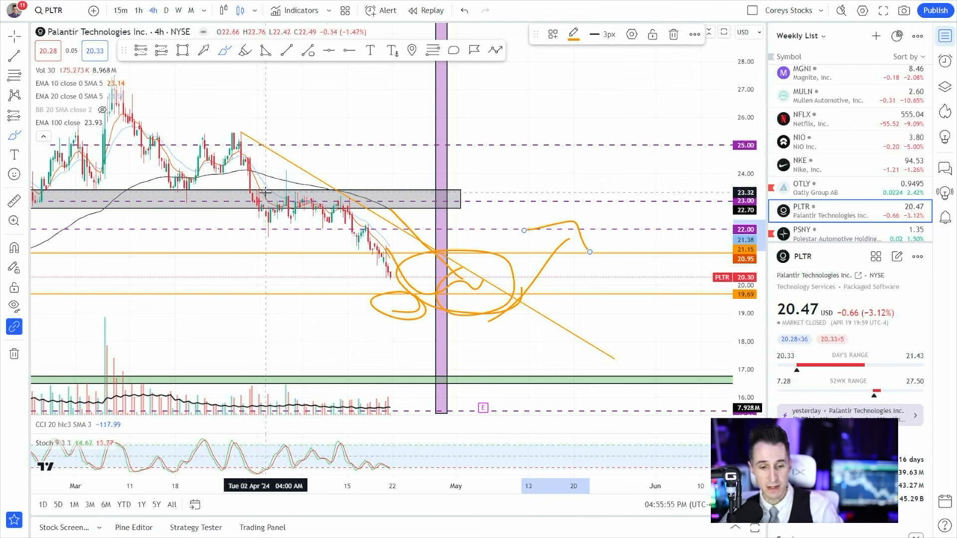
pyautogui.moveTo(371, 236)
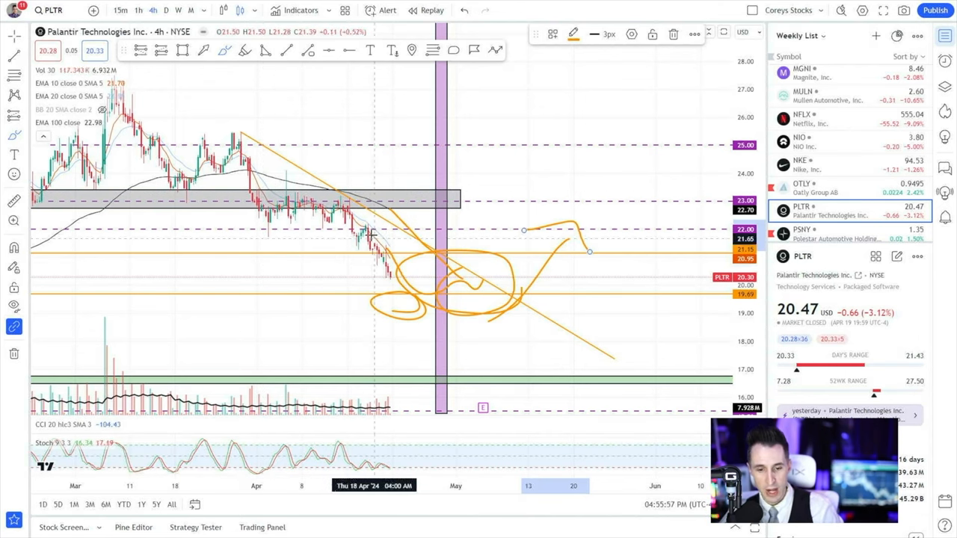
pyautogui.moveTo(388, 267)
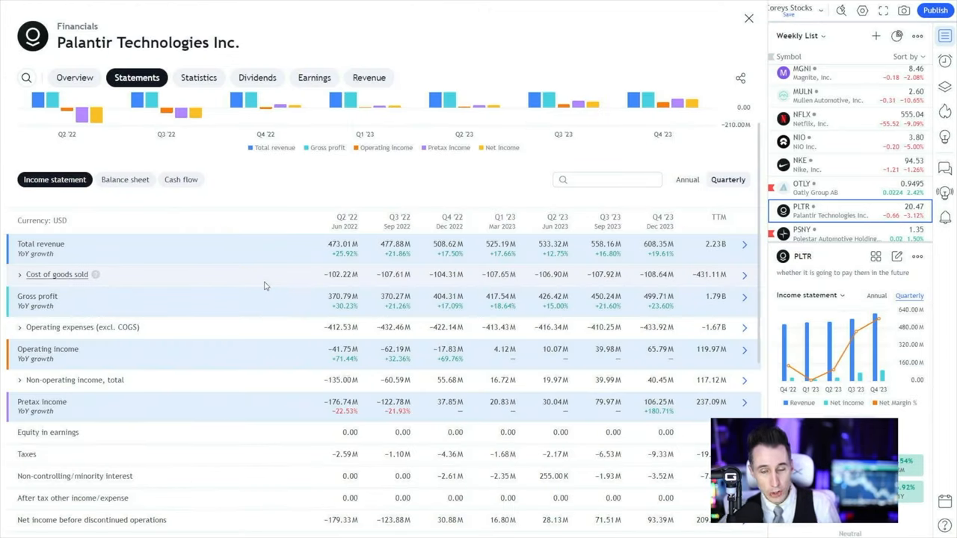
pyautogui.moveTo(217, 274)
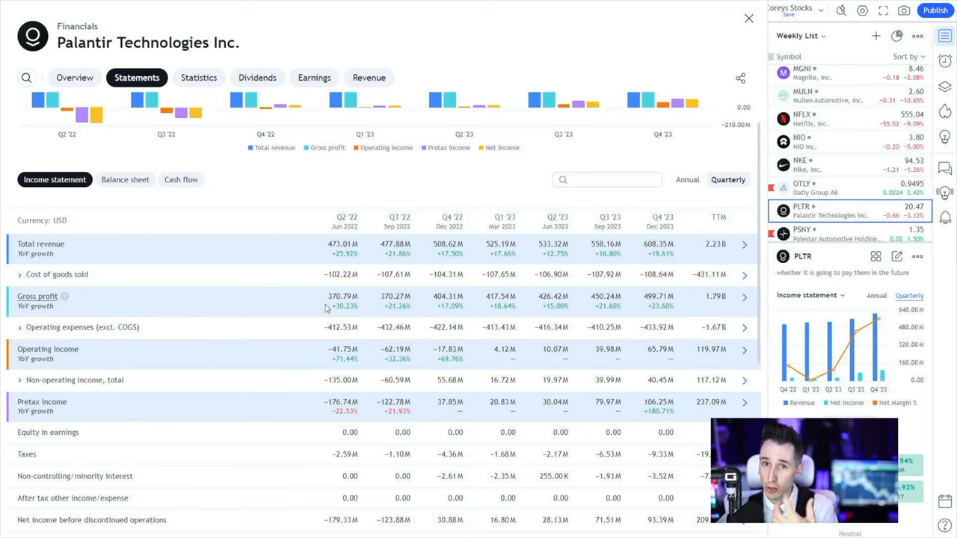
pyautogui.scroll(-3)
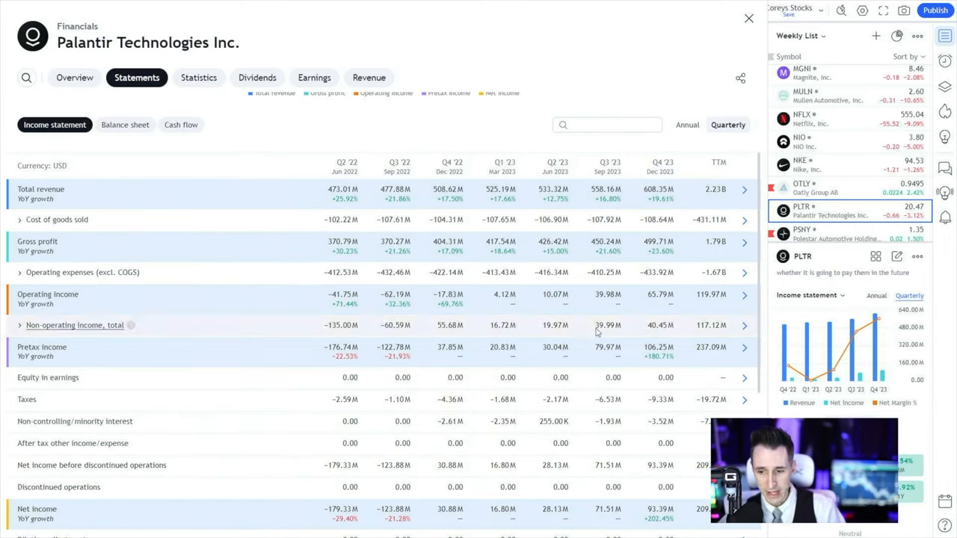
pyautogui.moveTo(656, 299)
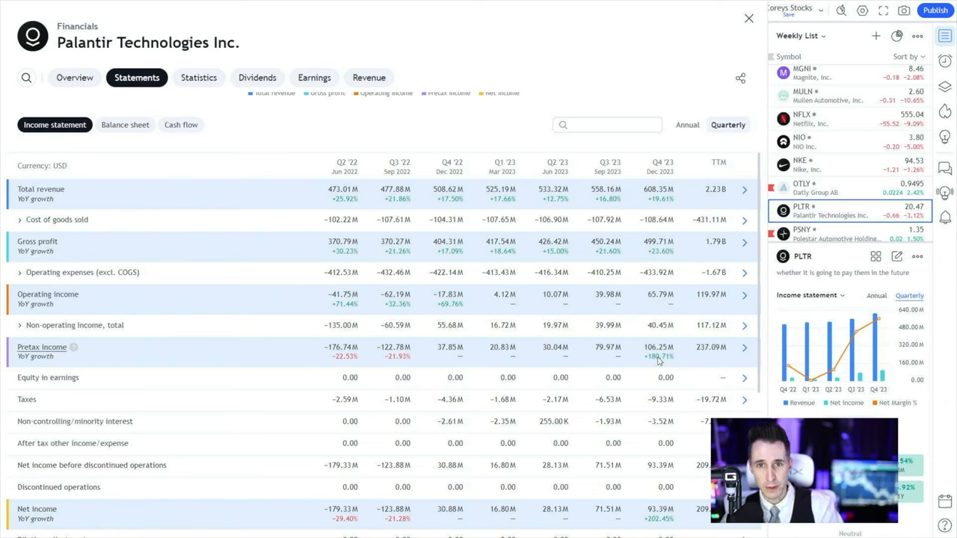
pyautogui.scroll(-3)
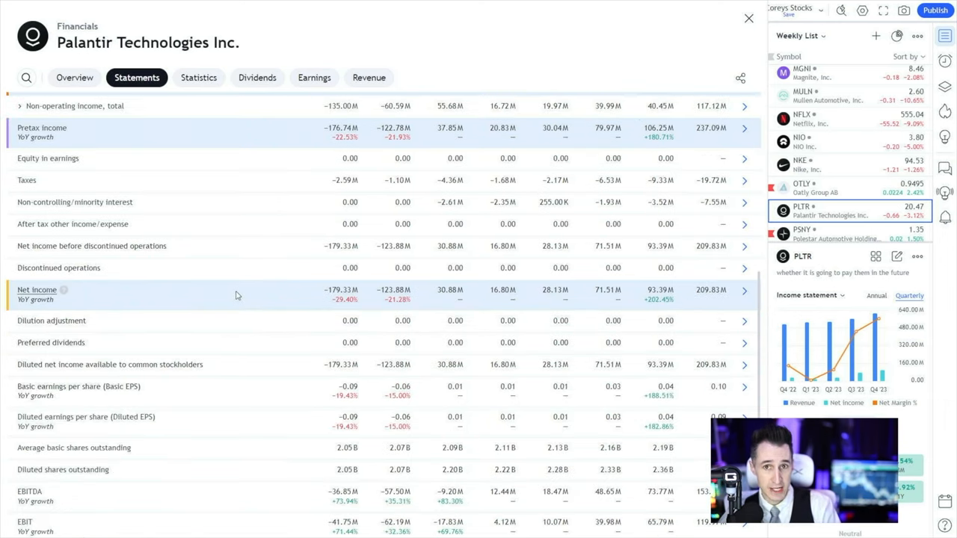
pyautogui.moveTo(334, 299)
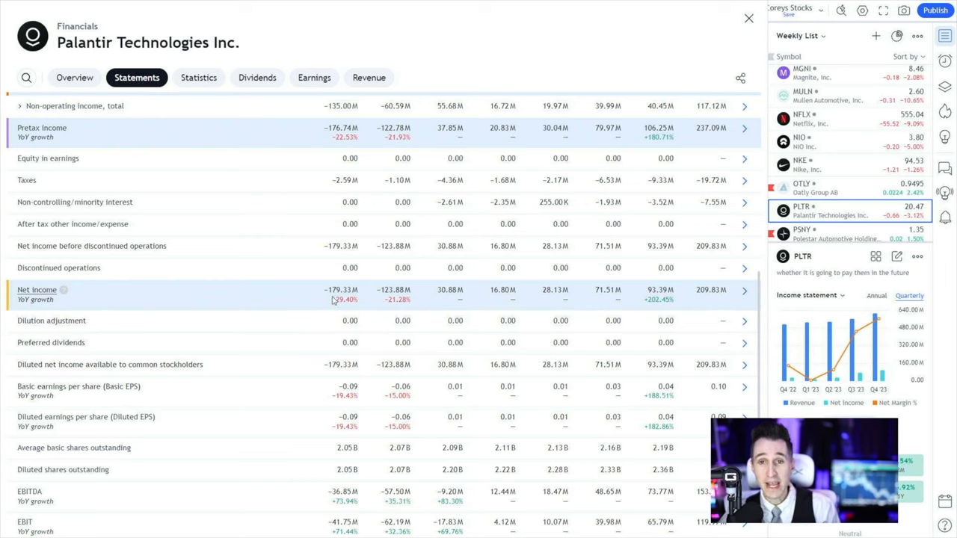
pyautogui.moveTo(672, 299)
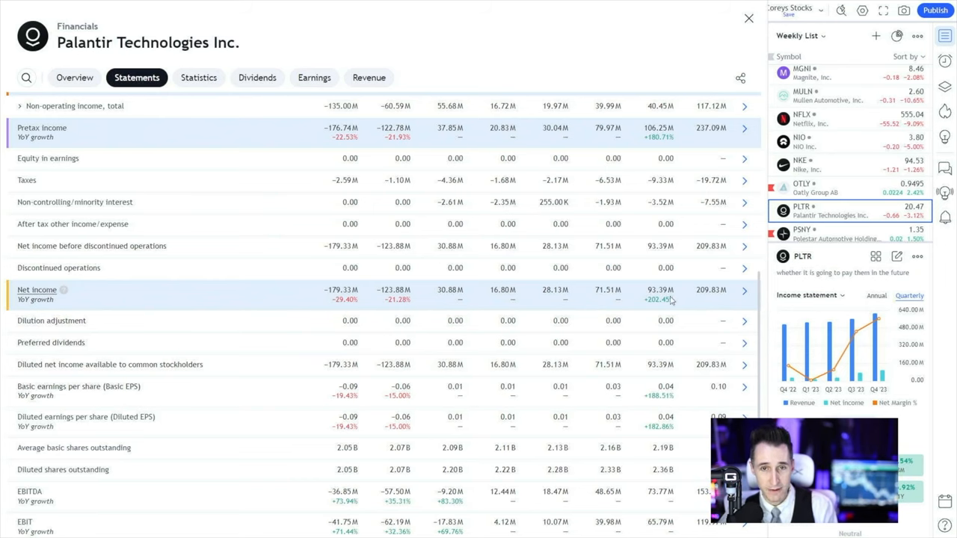
pyautogui.scroll(-3)
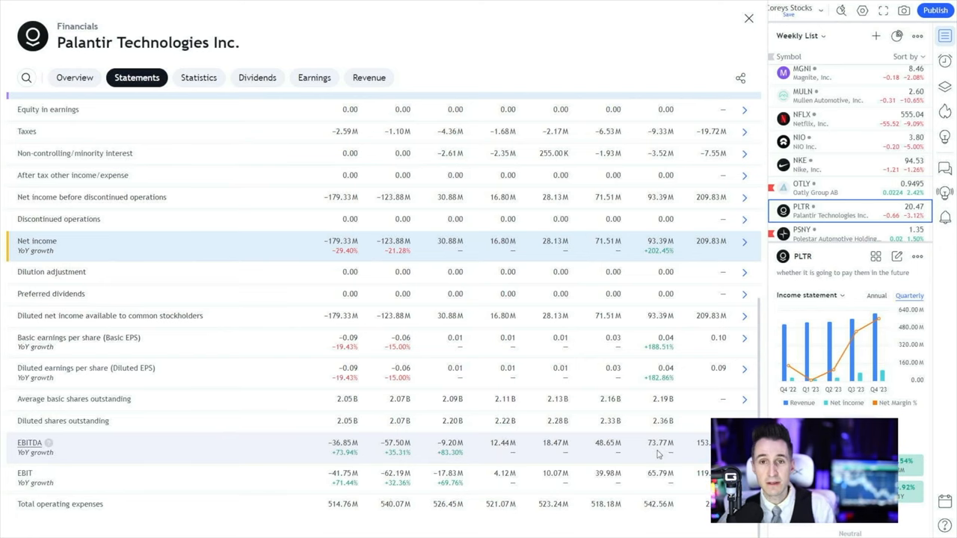
pyautogui.scroll(3)
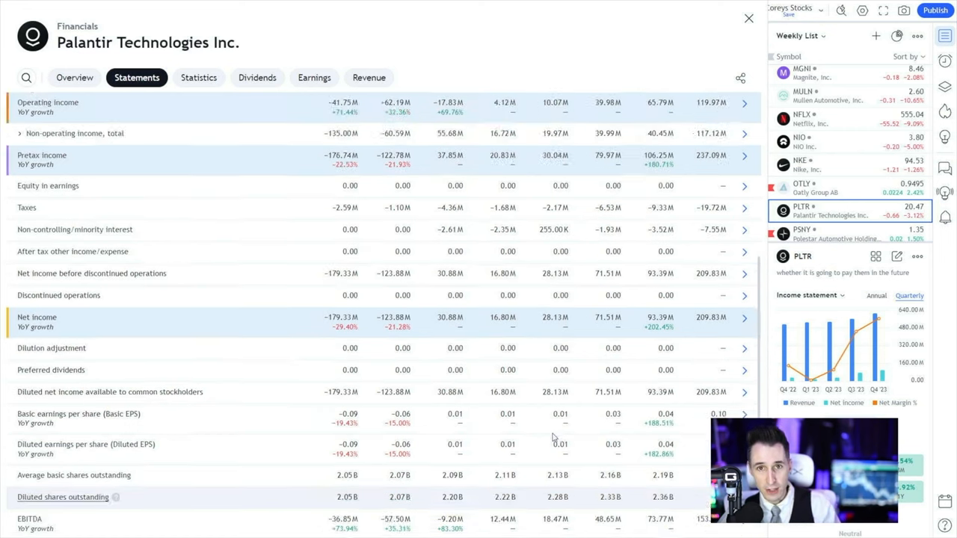
pyautogui.scroll(3)
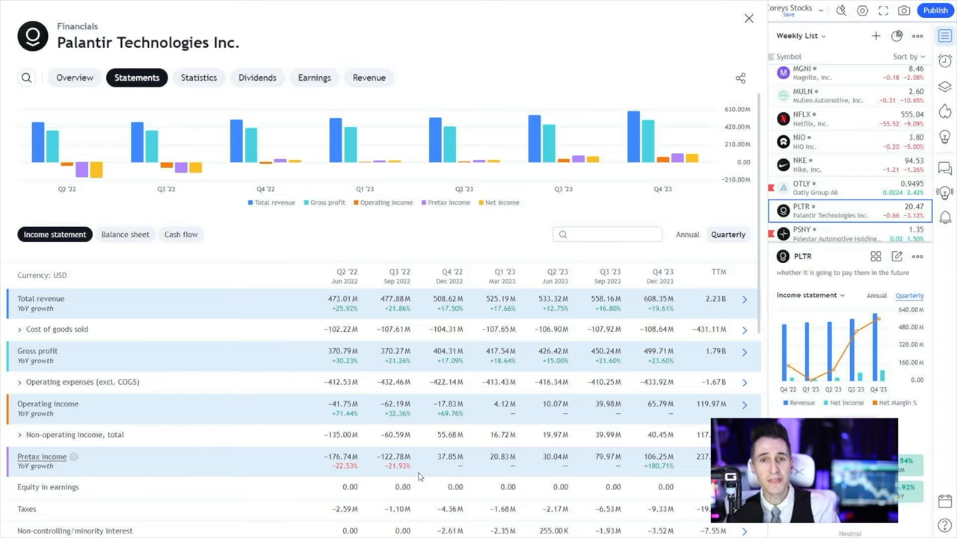
# Show Palantir's quarterly cash flow statement in the Financials panel
pyautogui.click(181, 234)
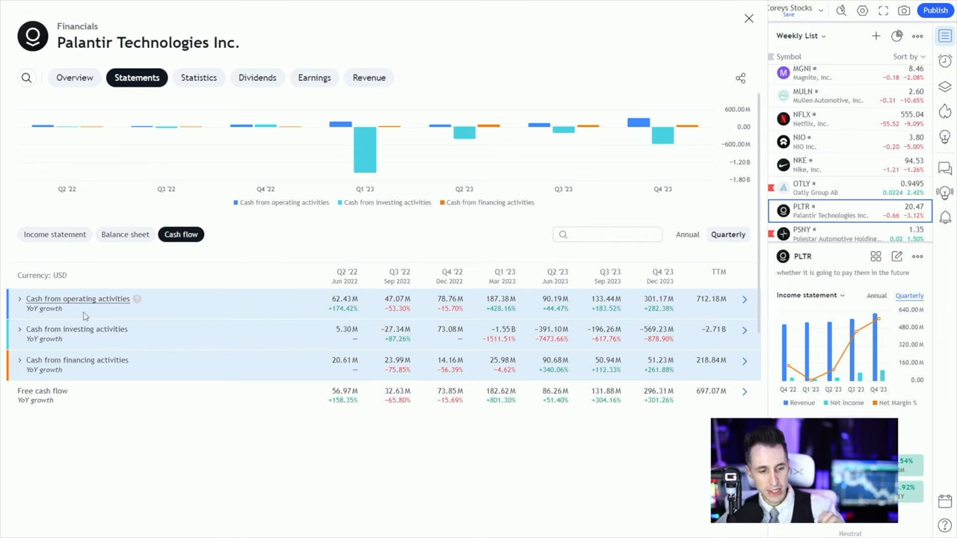
pyautogui.moveTo(341, 308)
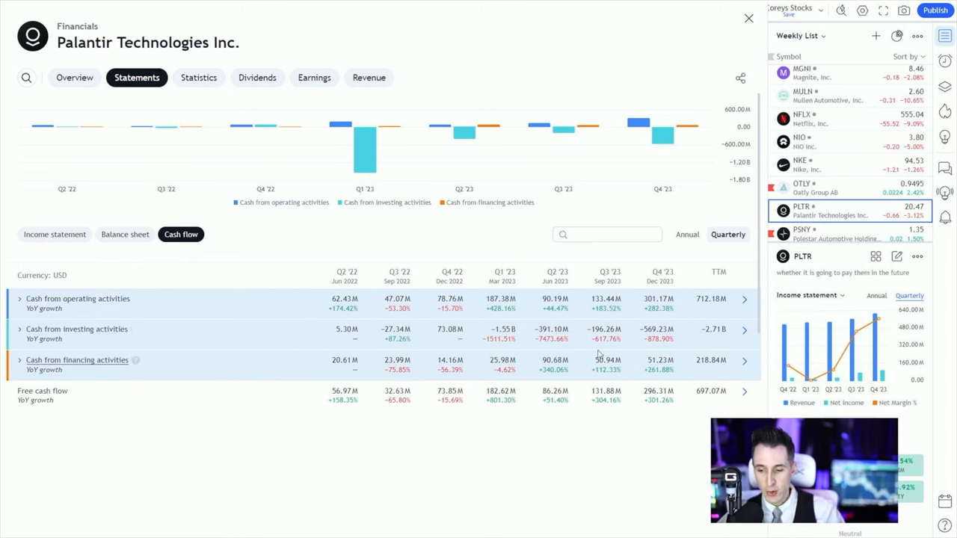
pyautogui.moveTo(356, 383)
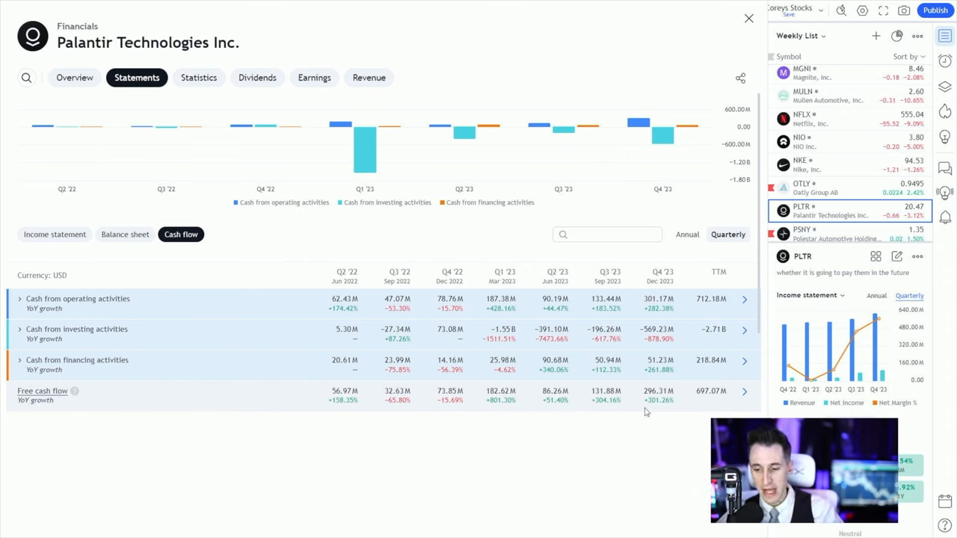
pyautogui.moveTo(661, 407)
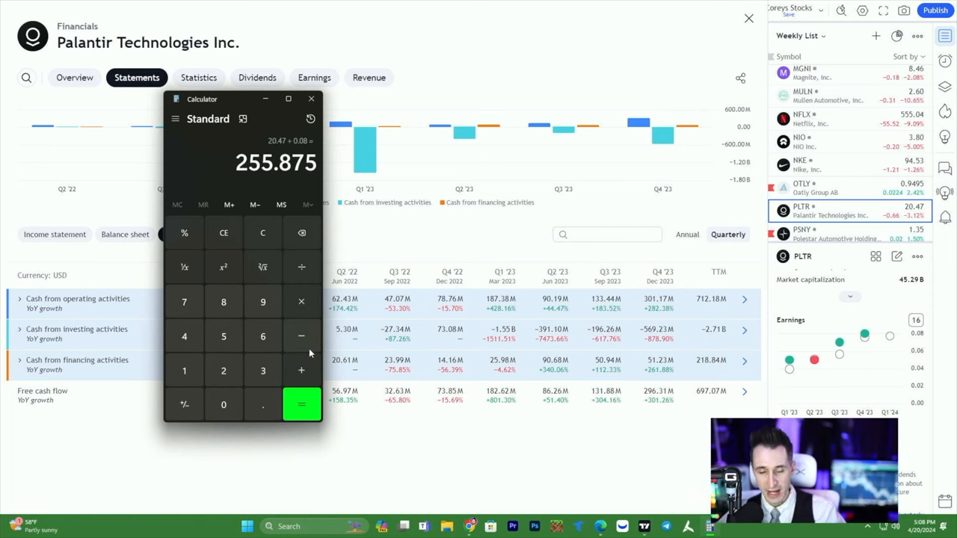
pyautogui.moveTo(282, 313)
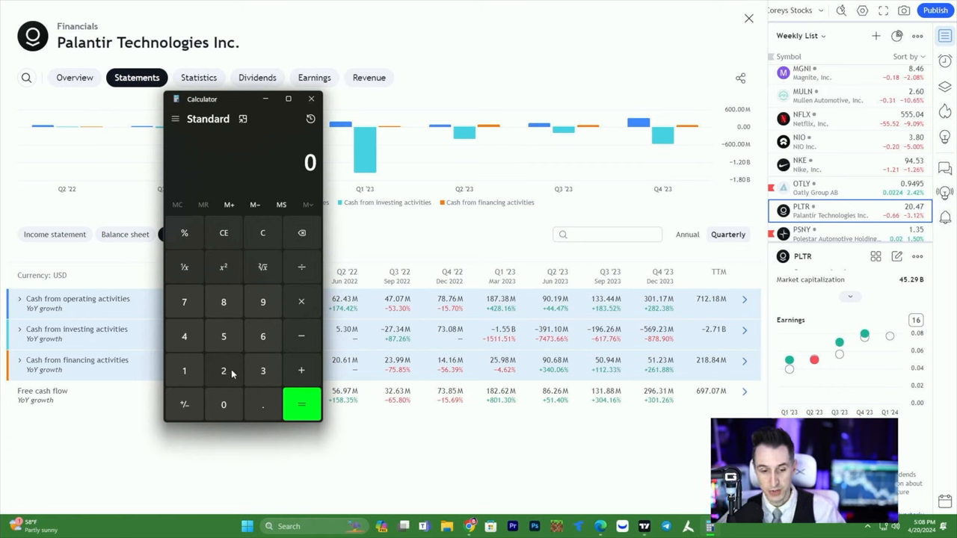
pyautogui.moveTo(240, 372)
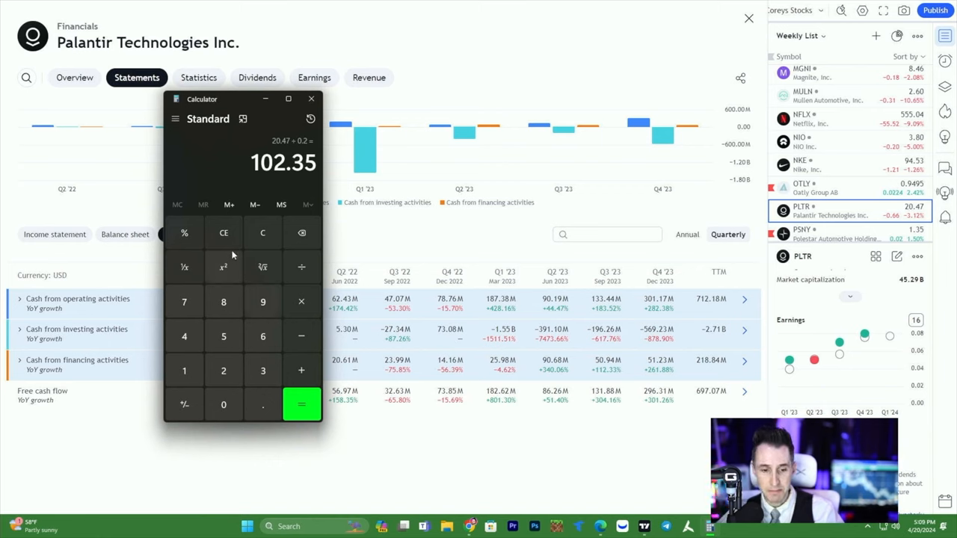
# Clear the 102.35 result in Calculator after multiplying the 20.47 share price
pyautogui.click(263, 234)
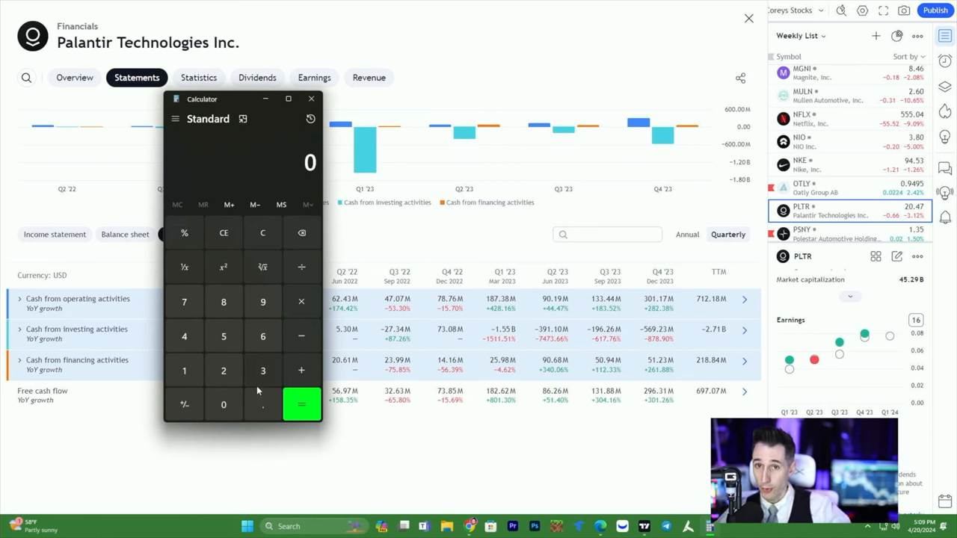
pyautogui.moveTo(224, 337)
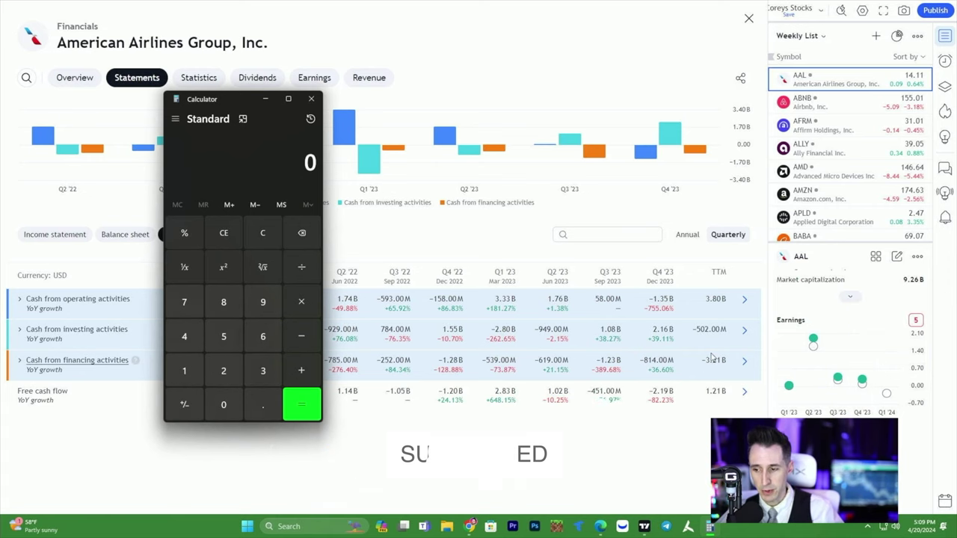
# Compute 14 ÷ 0.29 in Calculator, giving about 48.28
pyautogui.click(184, 371)
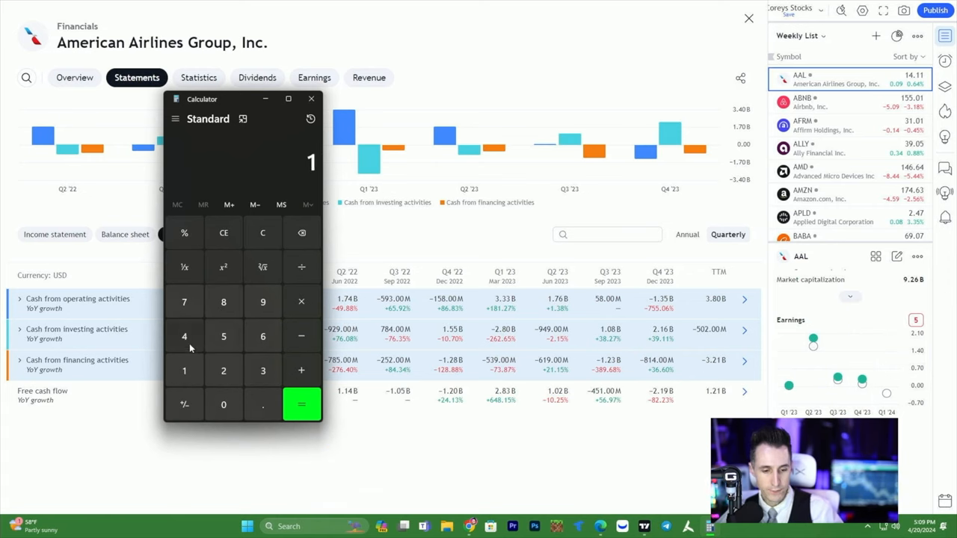
pyautogui.click(184, 336)
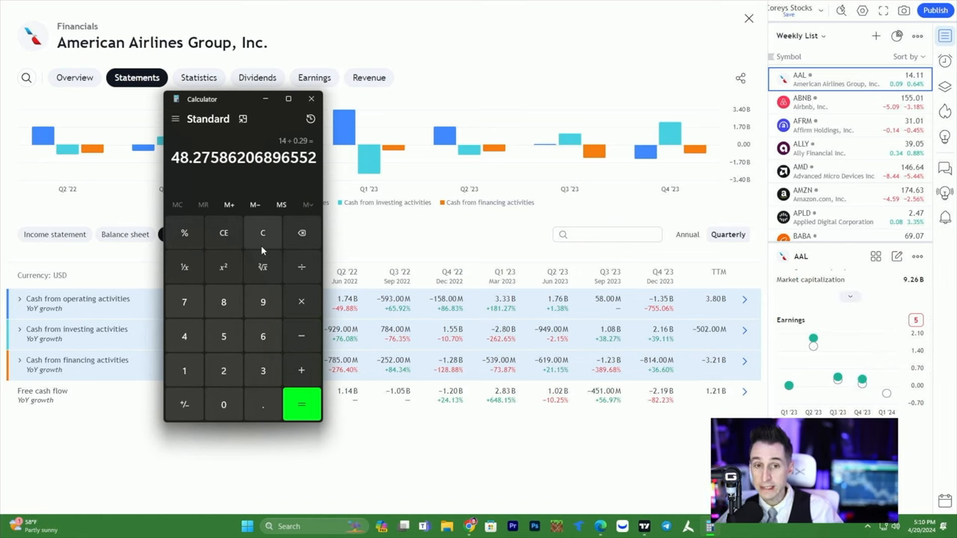
pyautogui.click(257, 527)
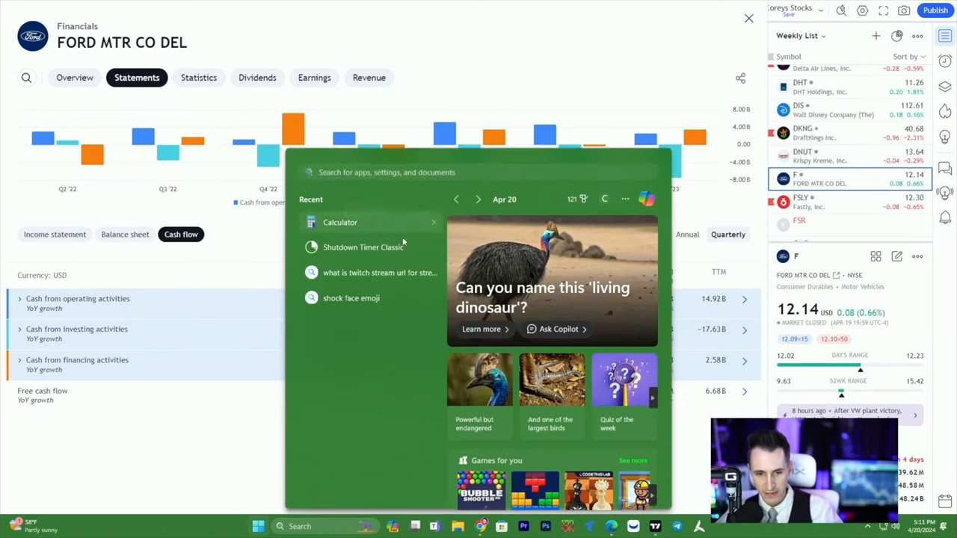
# Divide Ford's 12.17 price by 0.29 for 41.97, then by 0.4 for 30.425
pyautogui.click(341, 221)
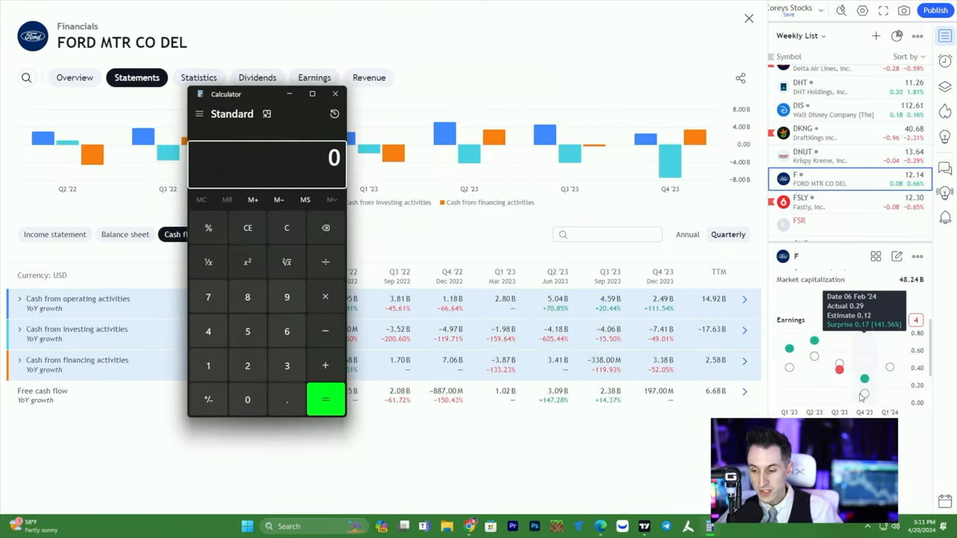
pyautogui.moveTo(864, 392)
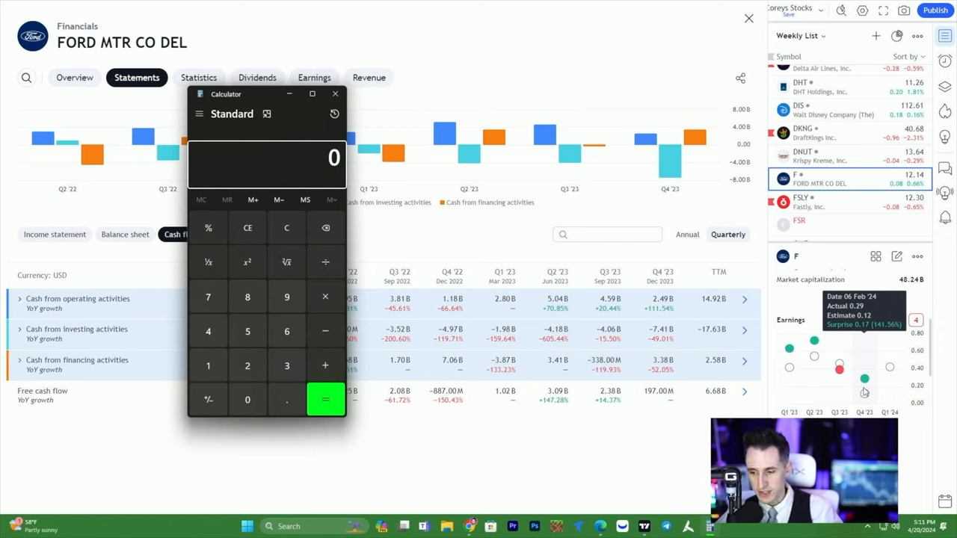
pyautogui.moveTo(865, 381)
pyautogui.write('12.17')
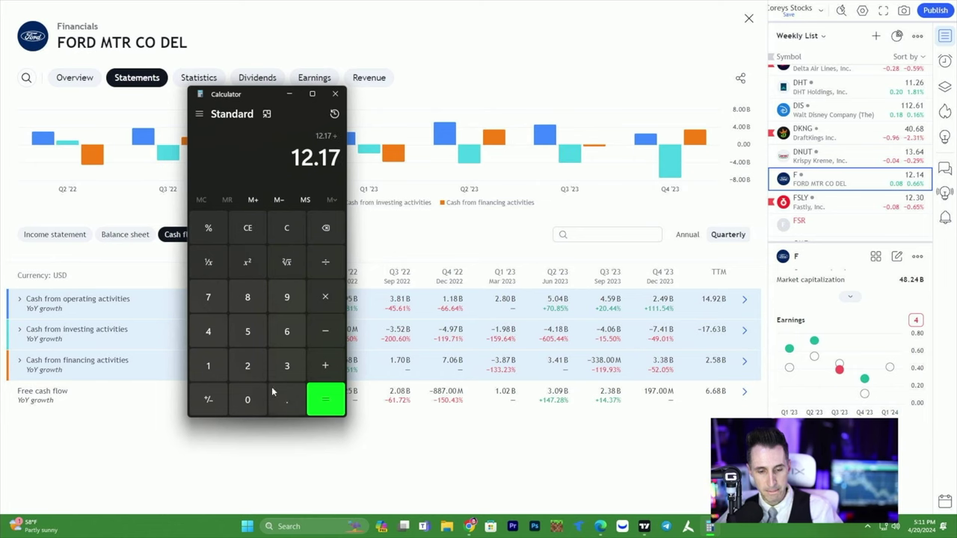
pyautogui.click(325, 398)
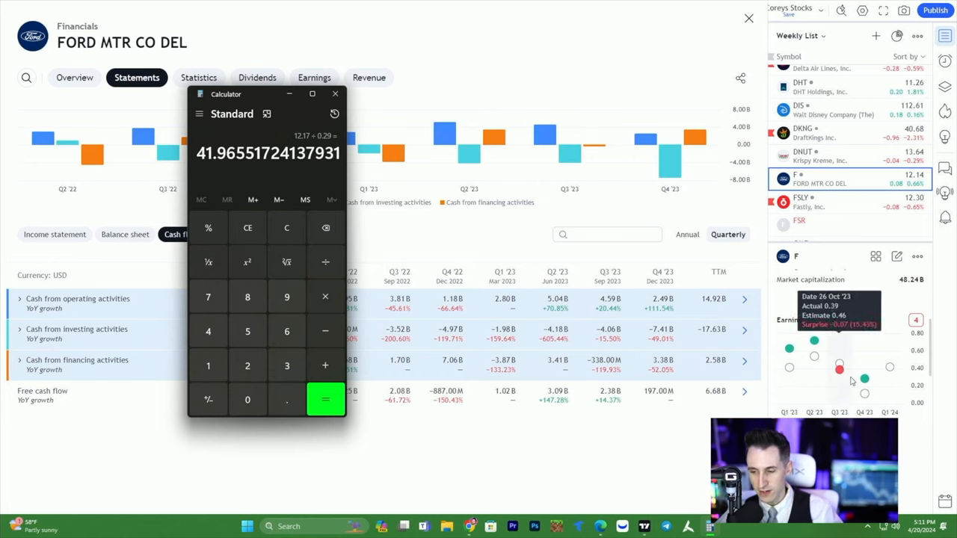
pyautogui.moveTo(864, 380)
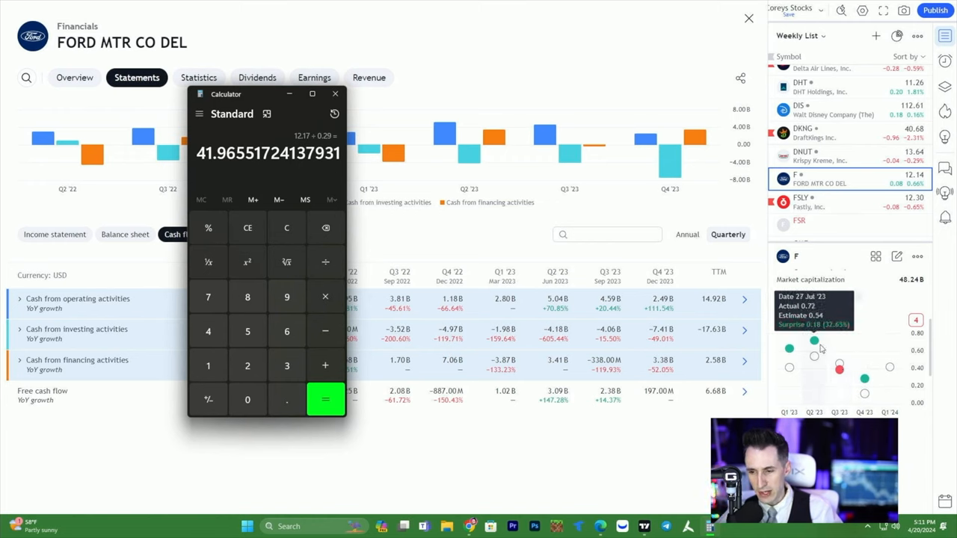
pyautogui.moveTo(865, 377)
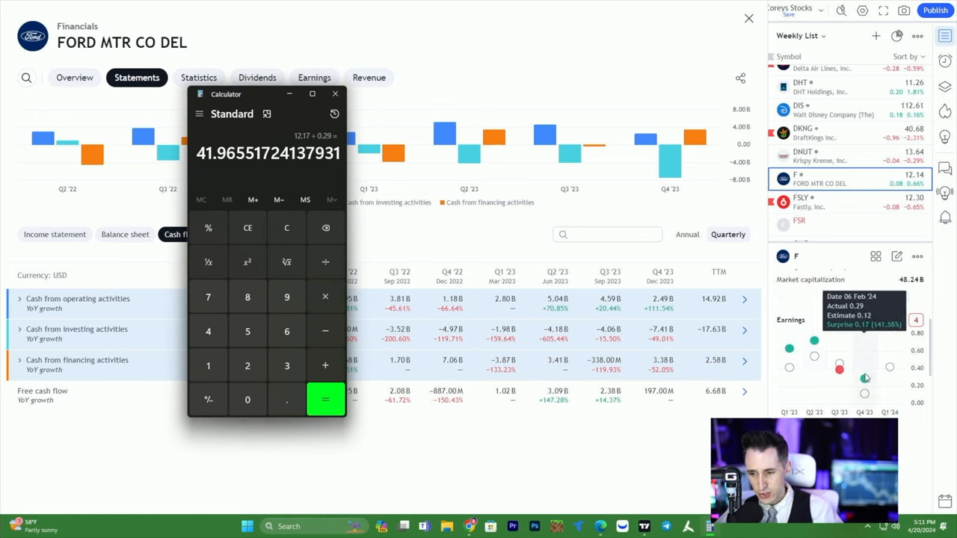
pyautogui.click(248, 227)
pyautogui.write('12.17')
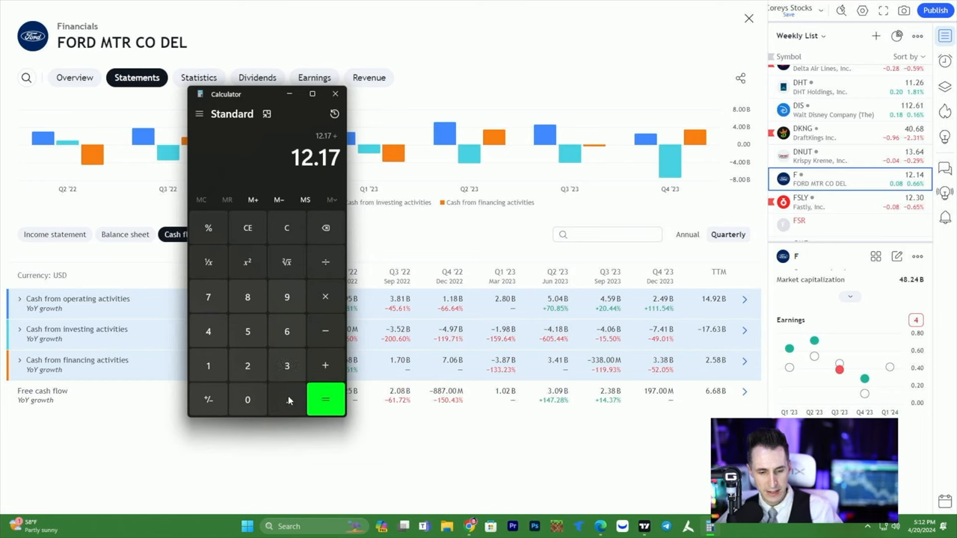
pyautogui.click(326, 399)
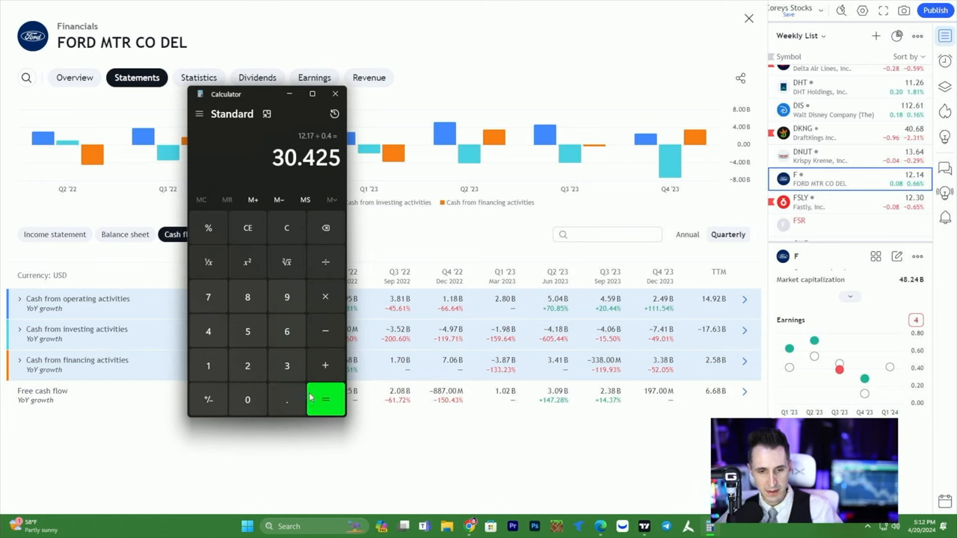
# Close Calculator and bring PLTR into view in the Weekly Watchlist
pyautogui.click(335, 93)
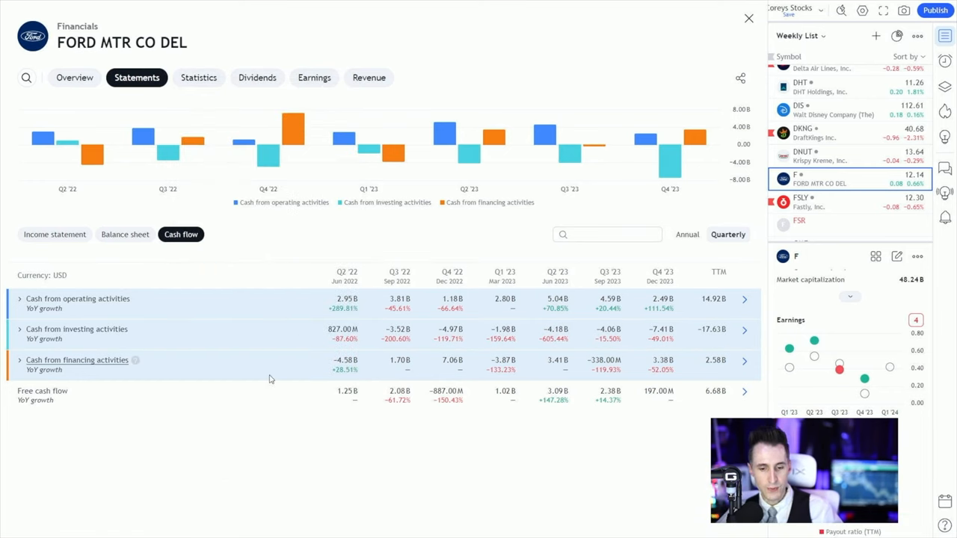
pyautogui.moveTo(843, 137)
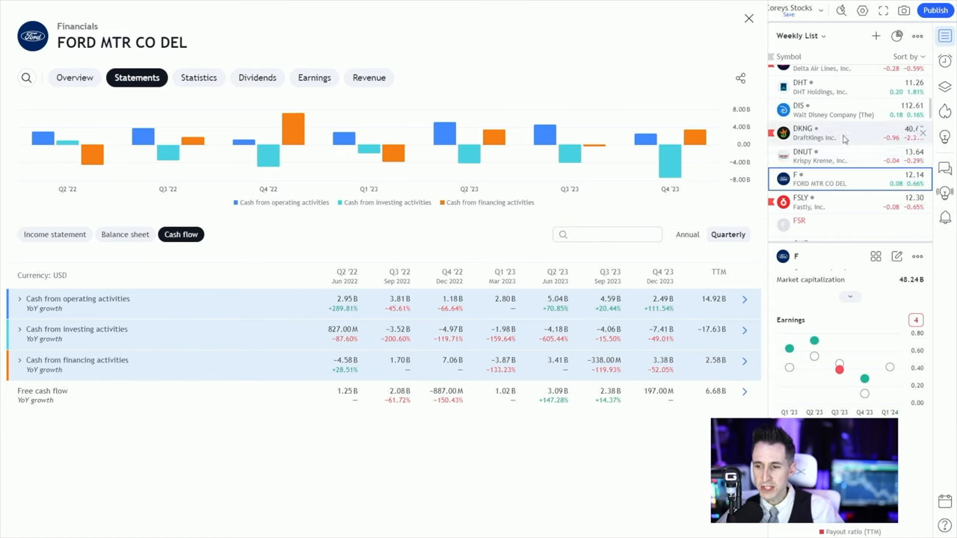
pyautogui.scroll(-3)
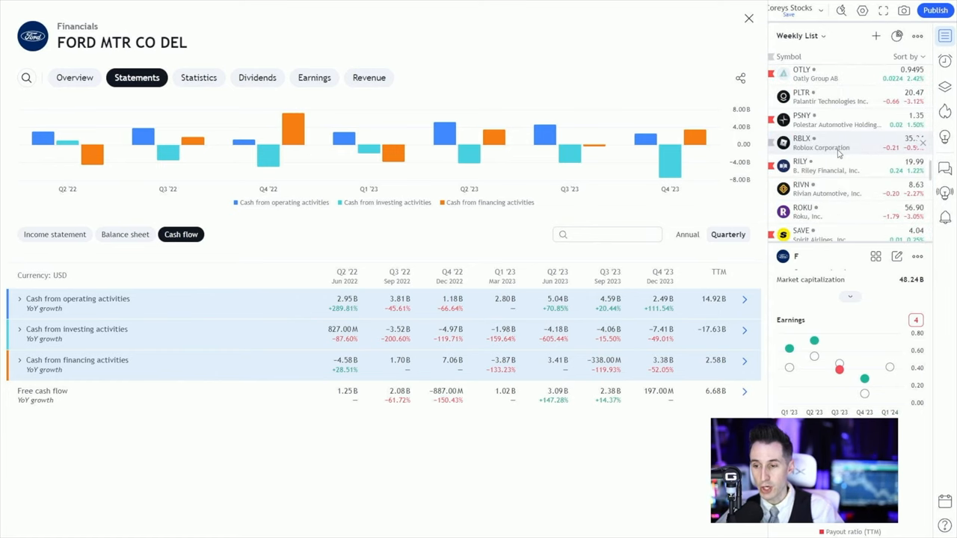
pyautogui.click(830, 95)
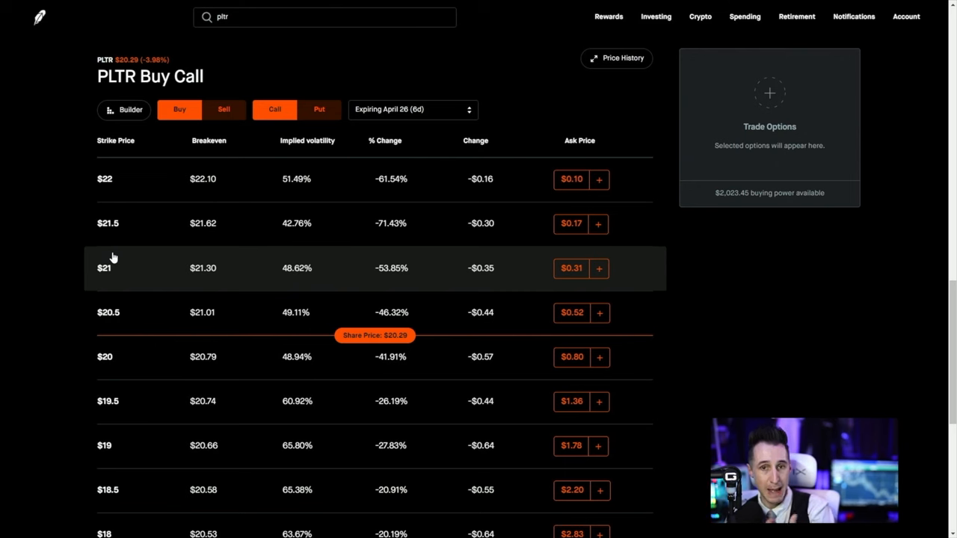
pyautogui.moveTo(87, 280)
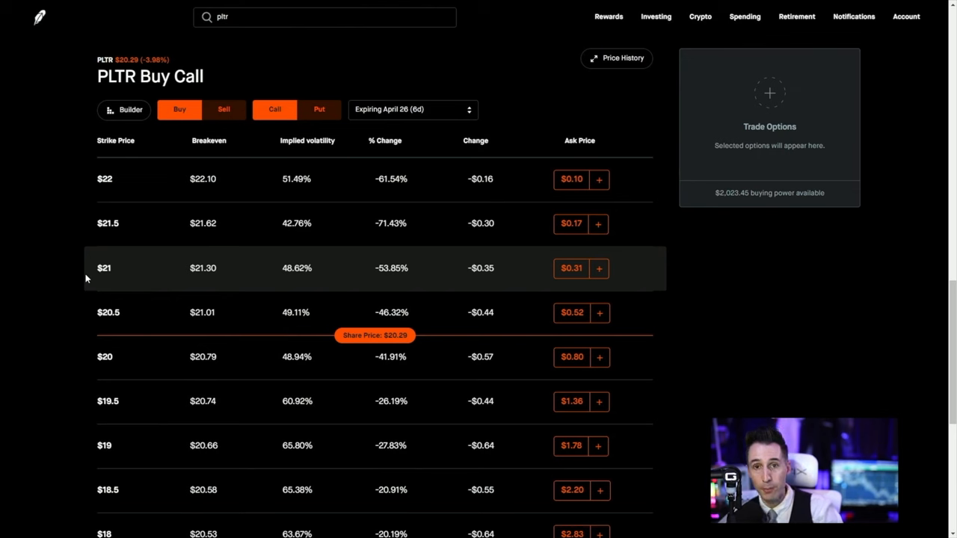
pyautogui.moveTo(123, 277)
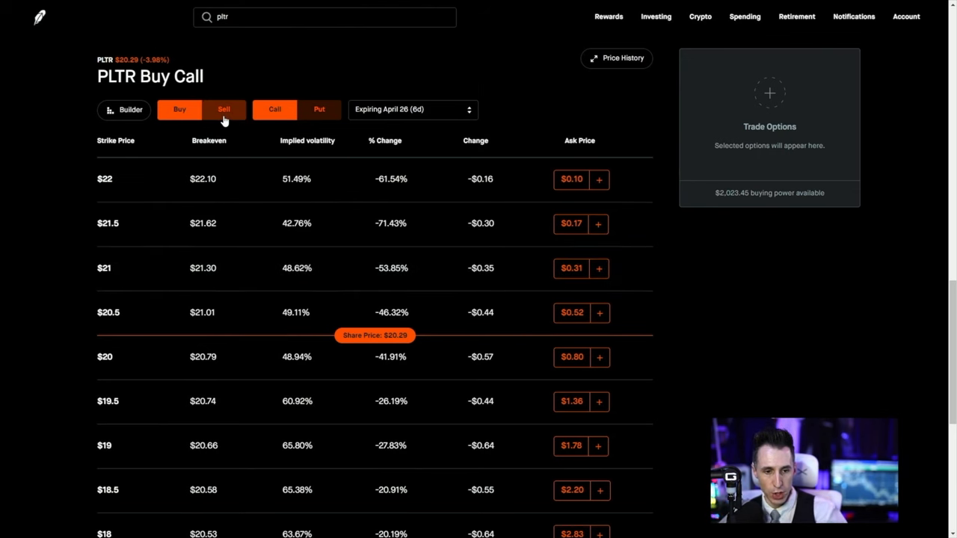
# Switch the April 26 PLTR options chain from buying to selling calls
pyautogui.click(224, 109)
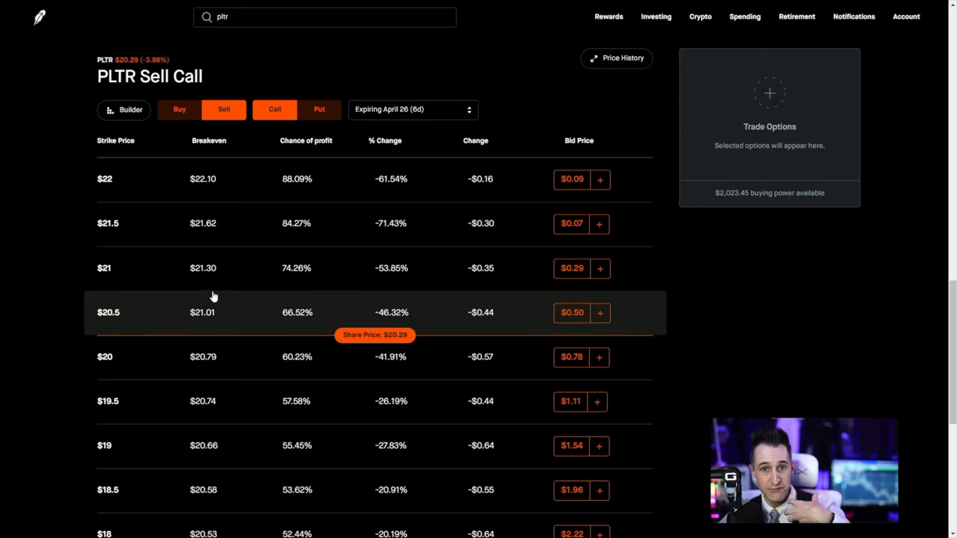
pyautogui.moveTo(200, 292)
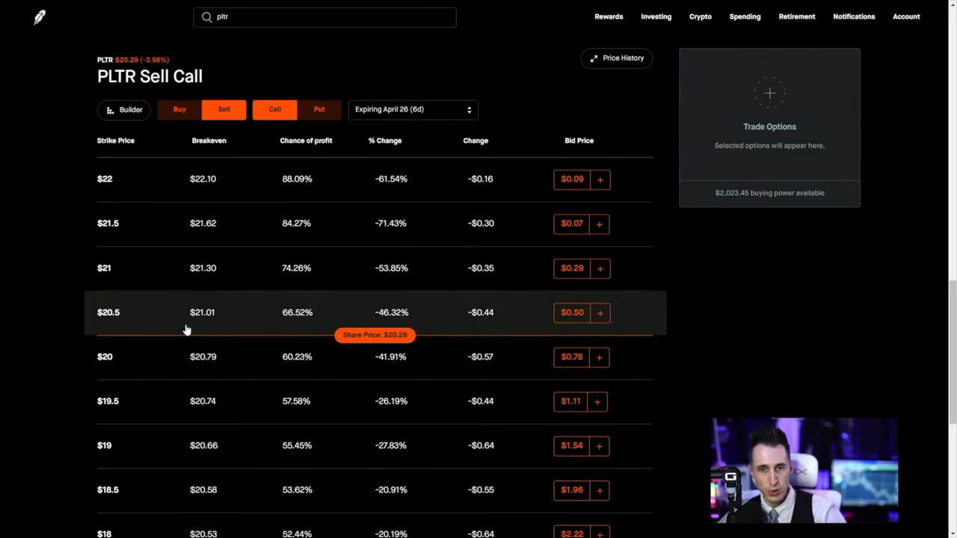
pyautogui.moveTo(192, 335)
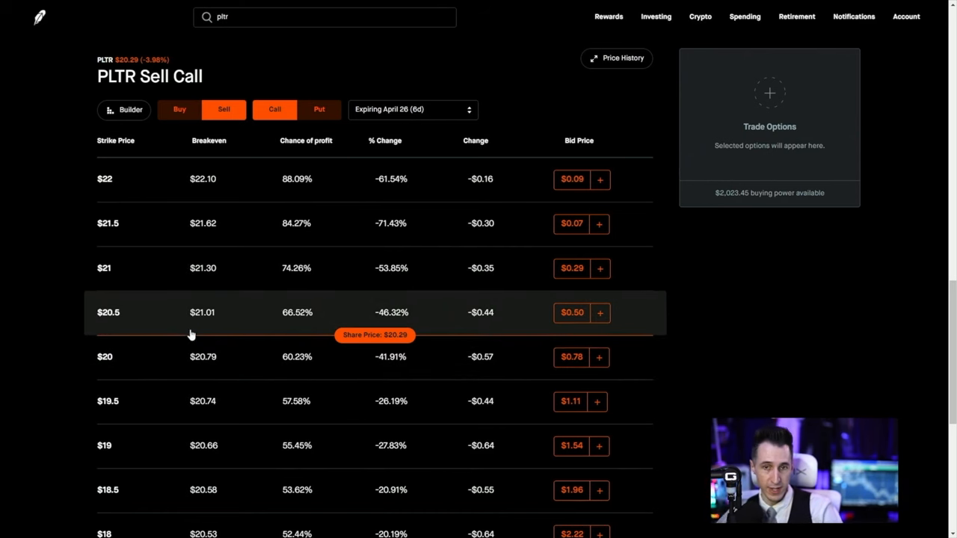
pyautogui.moveTo(598, 270)
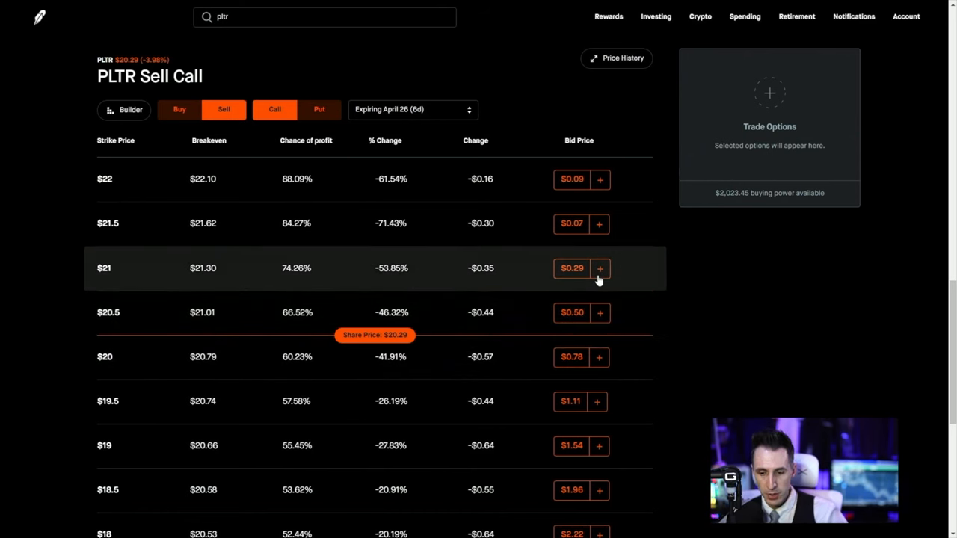
# Select the $21 PLTR April 26 call to sell in a covered call order for $0.29 credit
pyautogui.click(571, 268)
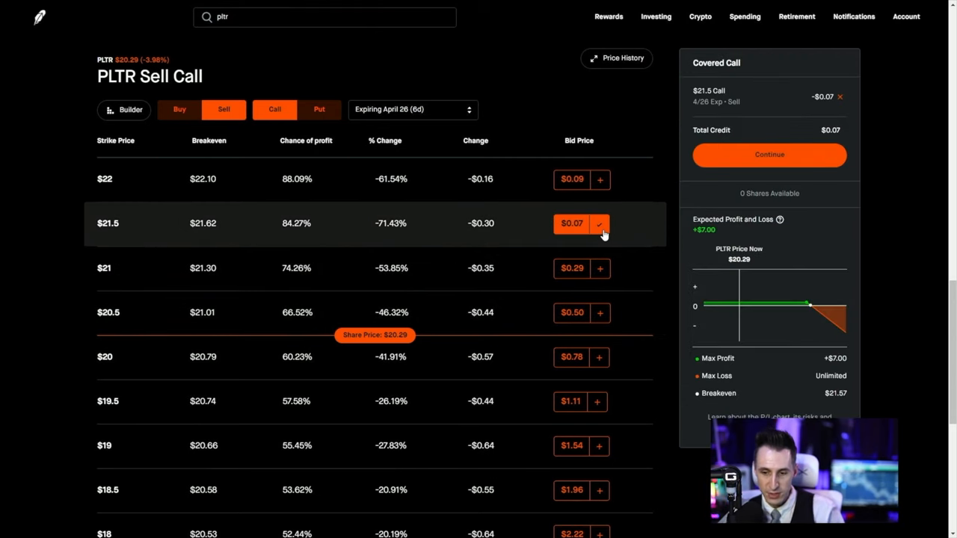
pyautogui.click(571, 268)
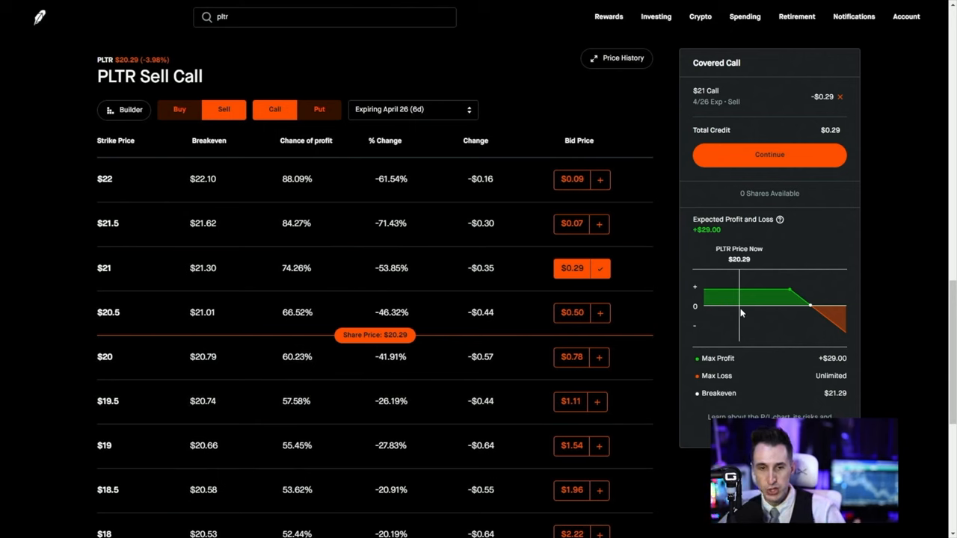
pyautogui.moveTo(651, 277)
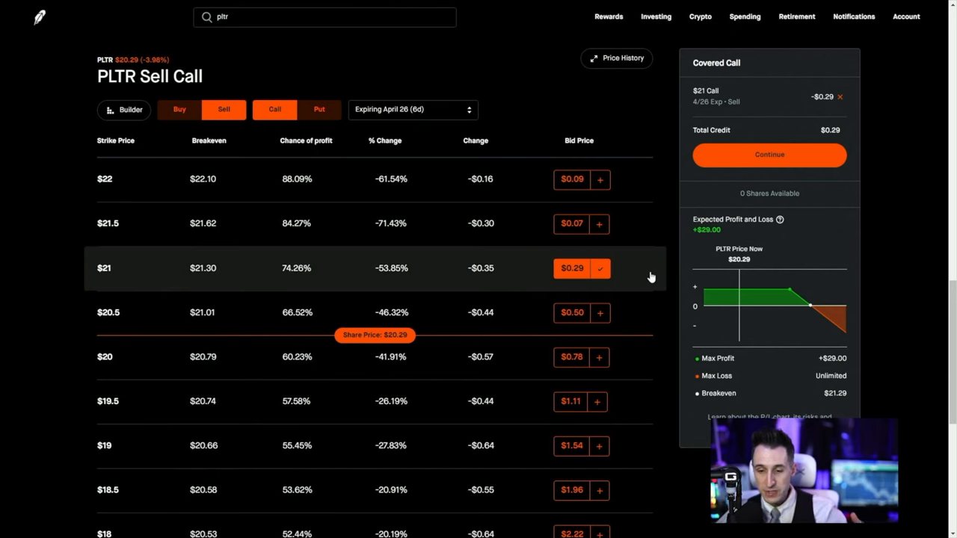
pyautogui.moveTo(565, 254)
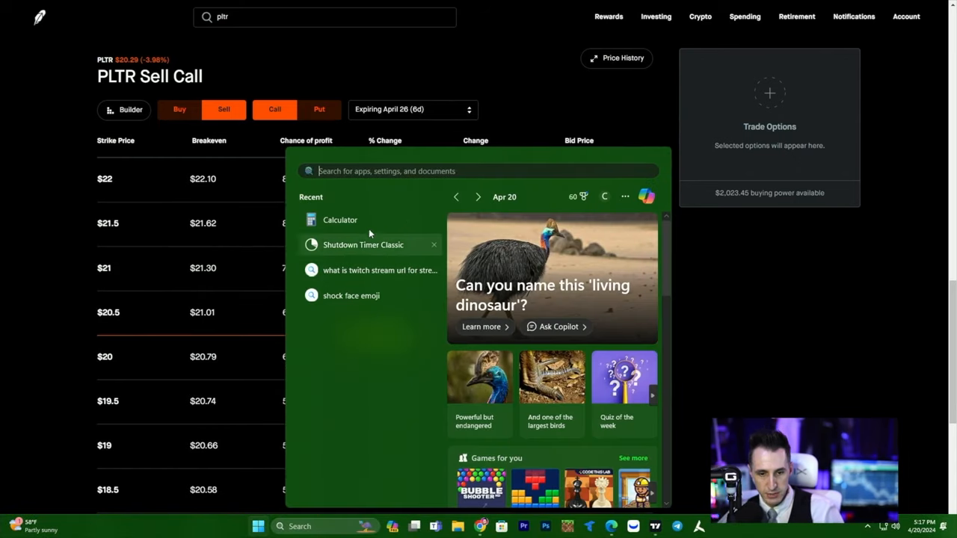
# Reopen Calculator and compute 2250 − 96 = 2,154
pyautogui.click(341, 219)
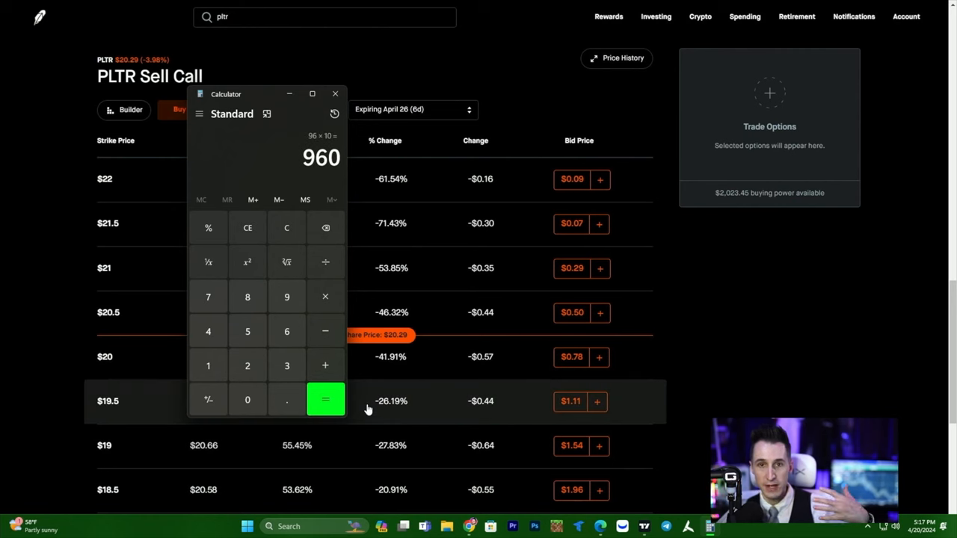
pyautogui.moveTo(370, 388)
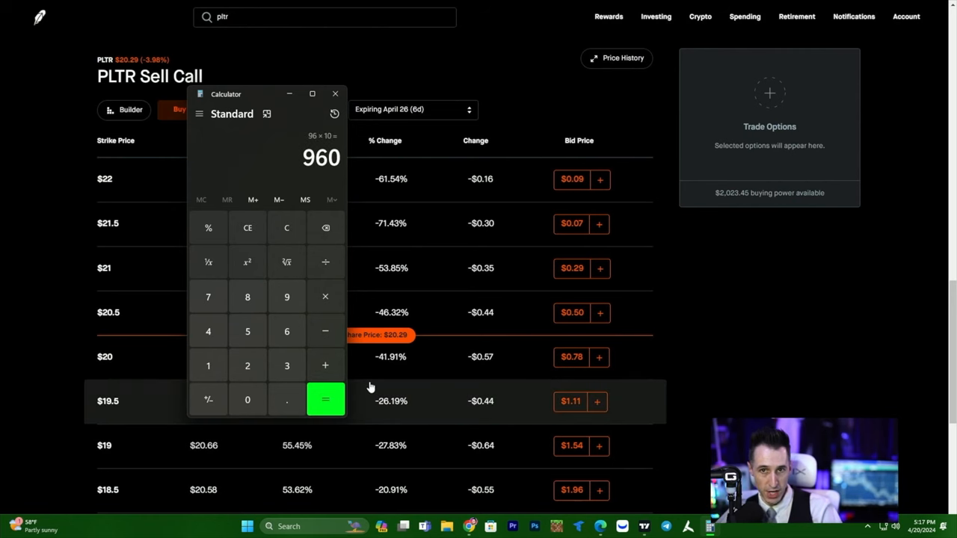
pyautogui.moveTo(350, 350)
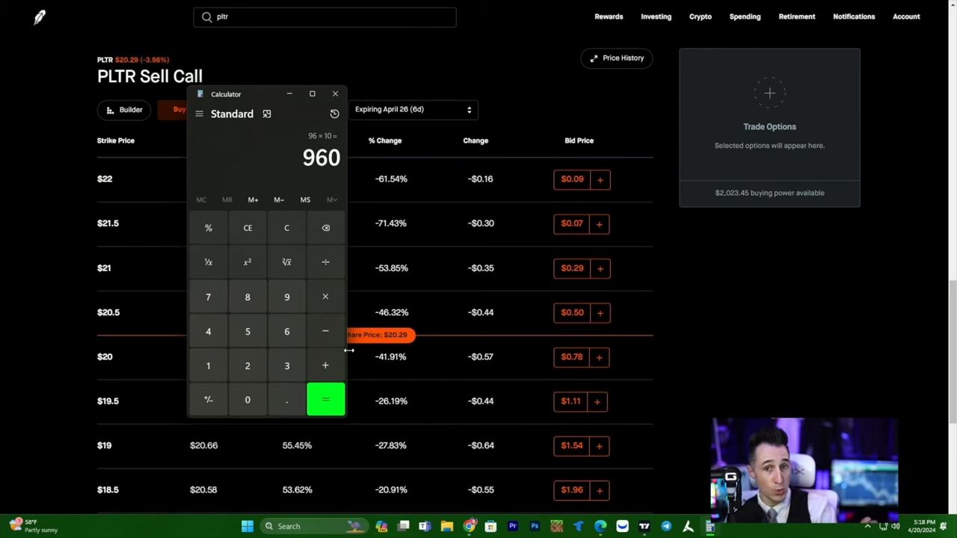
pyautogui.moveTo(258, 228)
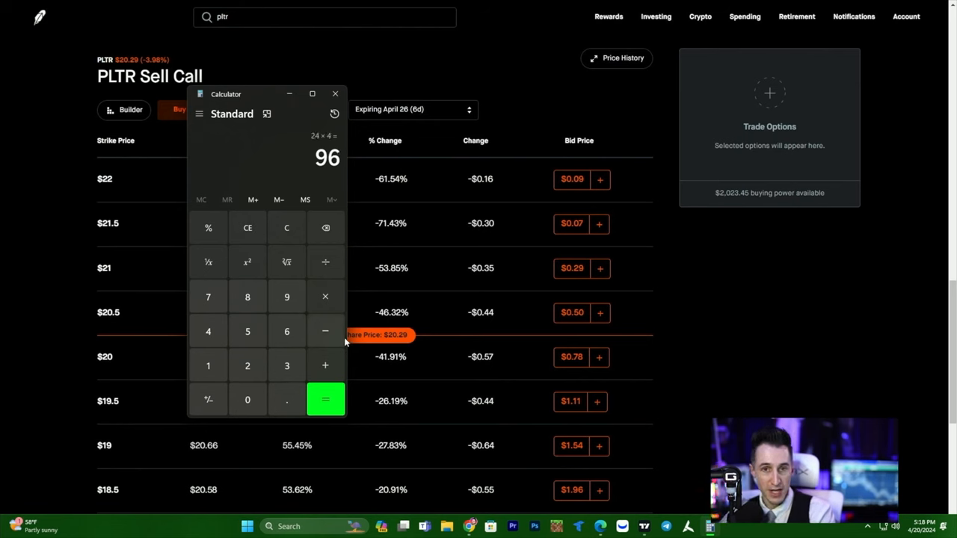
pyautogui.moveTo(324, 327)
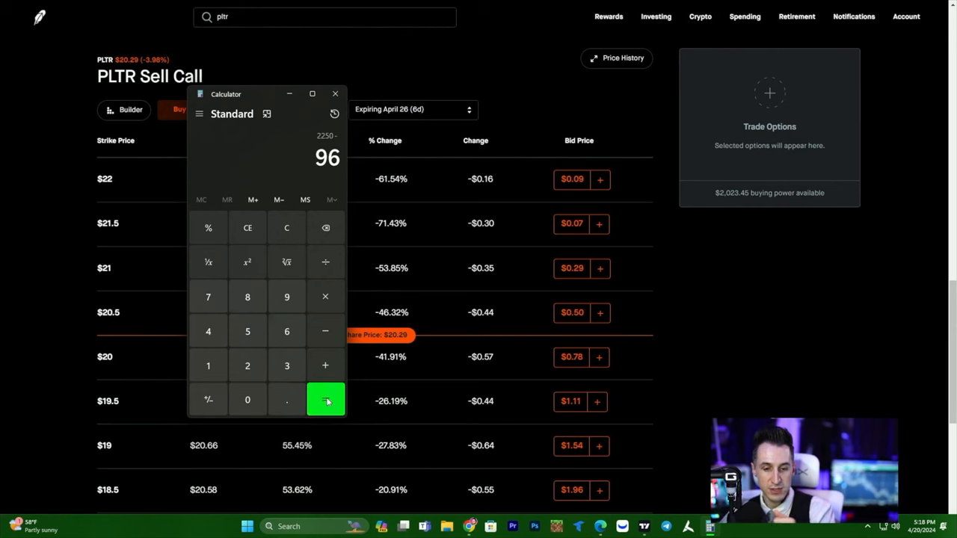
pyautogui.click(326, 401)
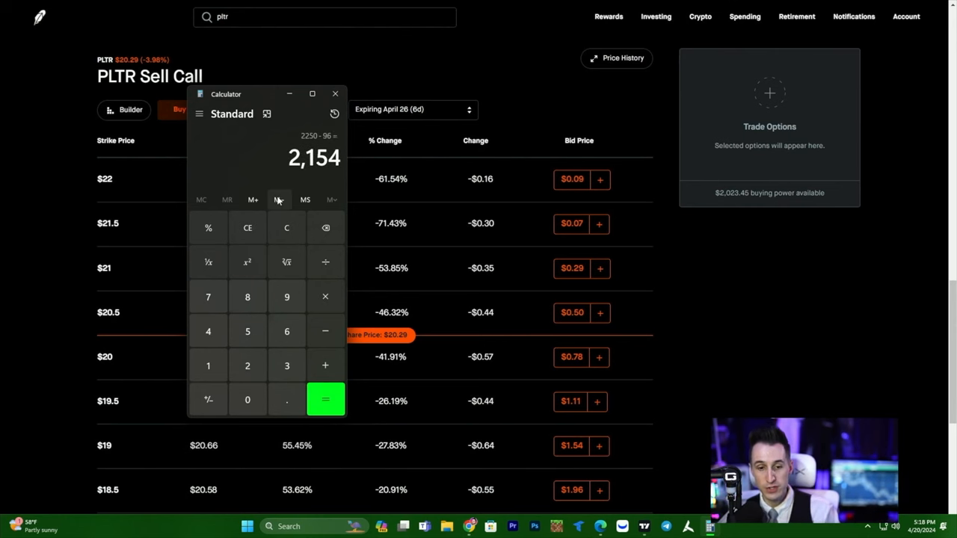
pyautogui.moveTo(278, 201)
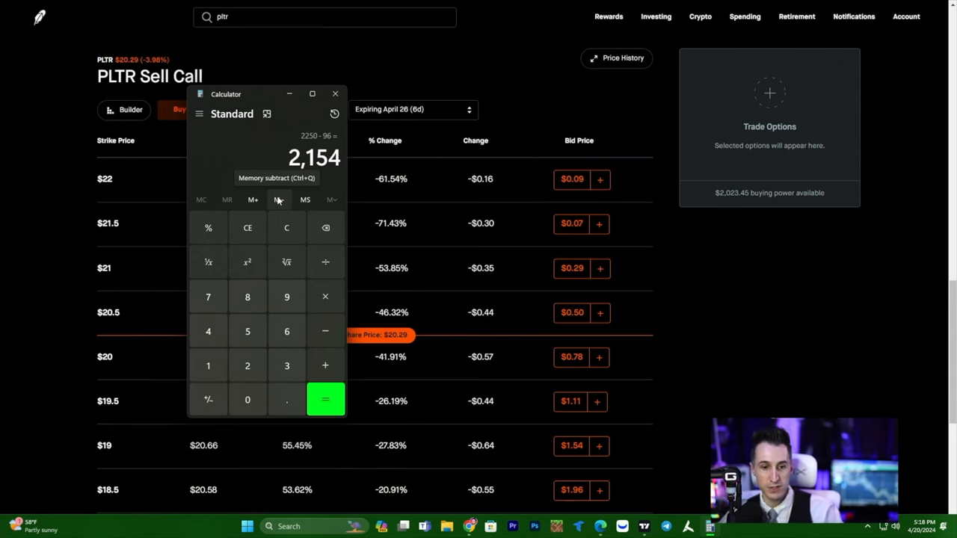
pyautogui.moveTo(316, 187)
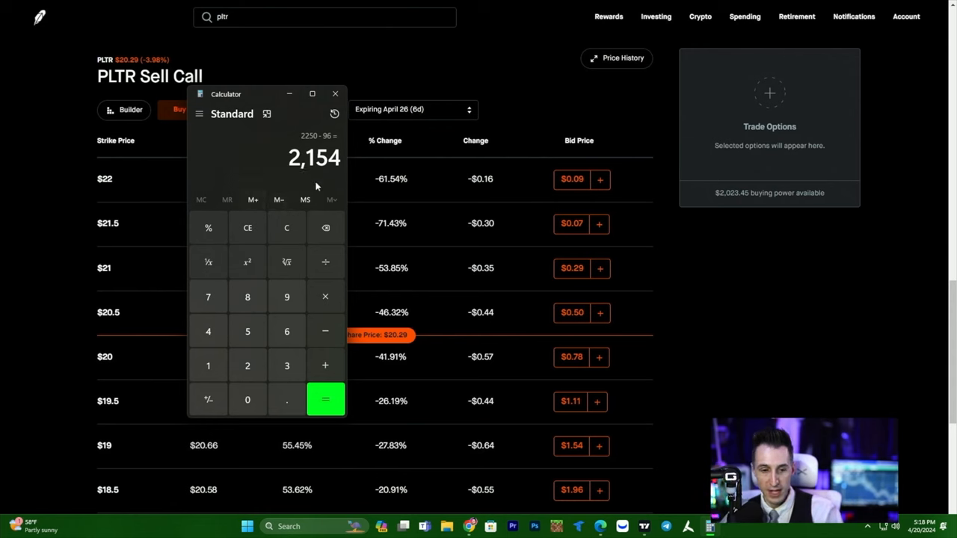
pyautogui.moveTo(335, 114)
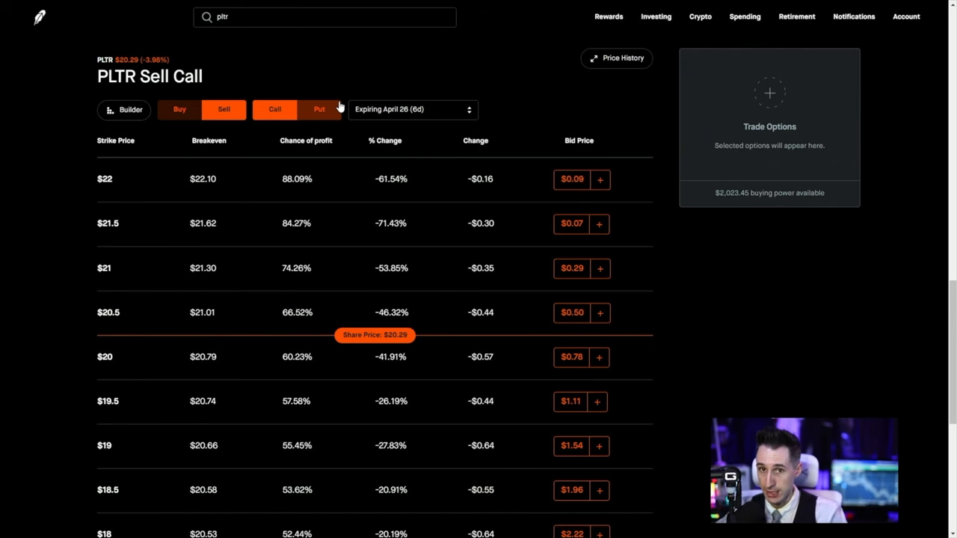
# Show PLTR buy puts expiring January 17, 2025 and scan strikes from $30 down to $7
pyautogui.click(320, 109)
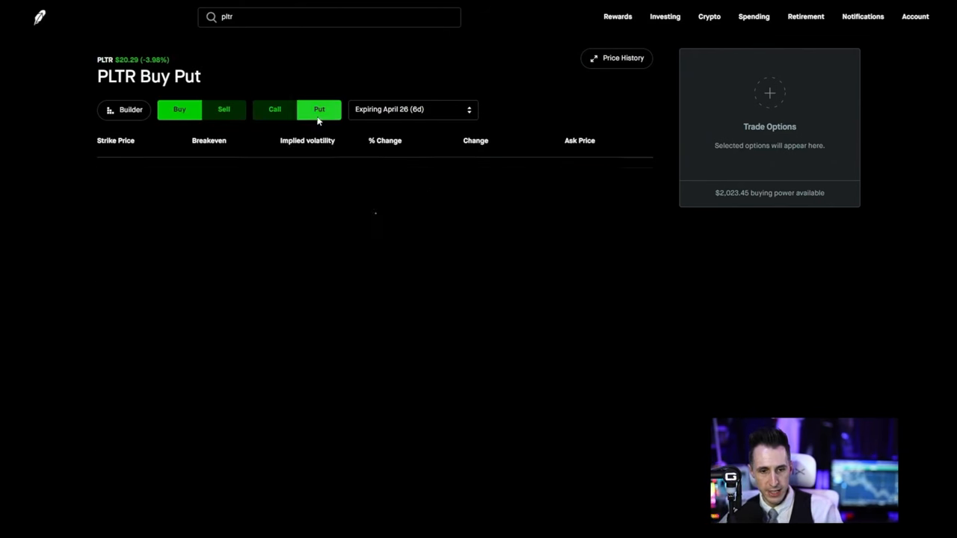
pyautogui.click(413, 109)
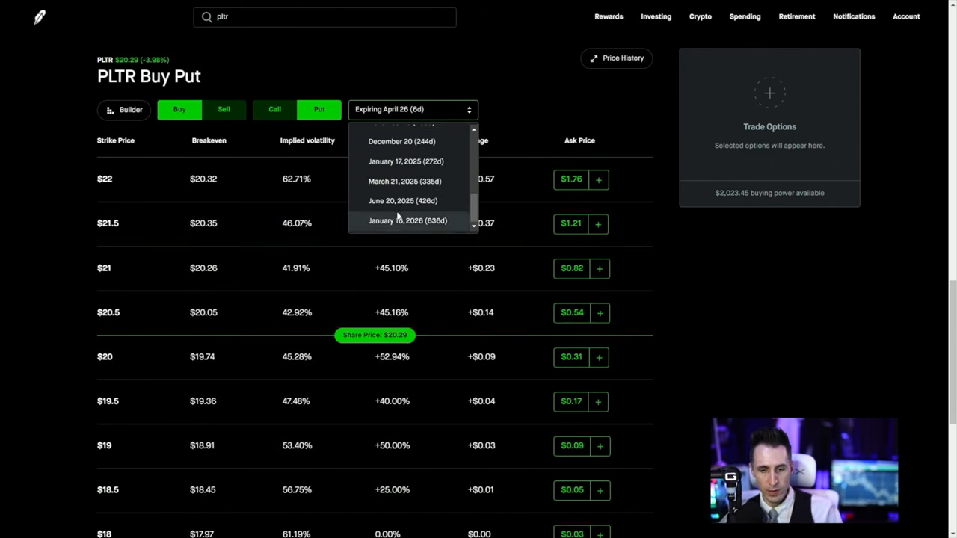
pyautogui.click(407, 161)
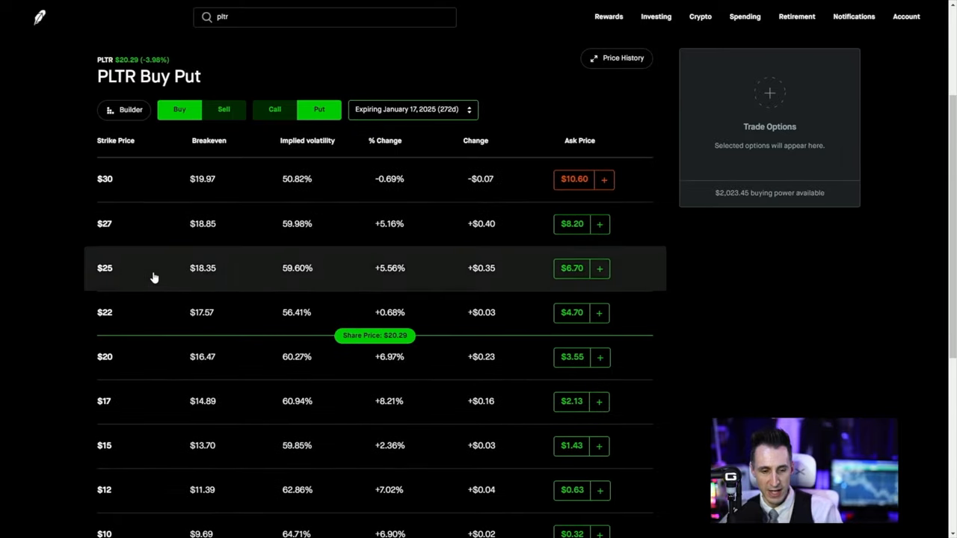
pyautogui.scroll(-3)
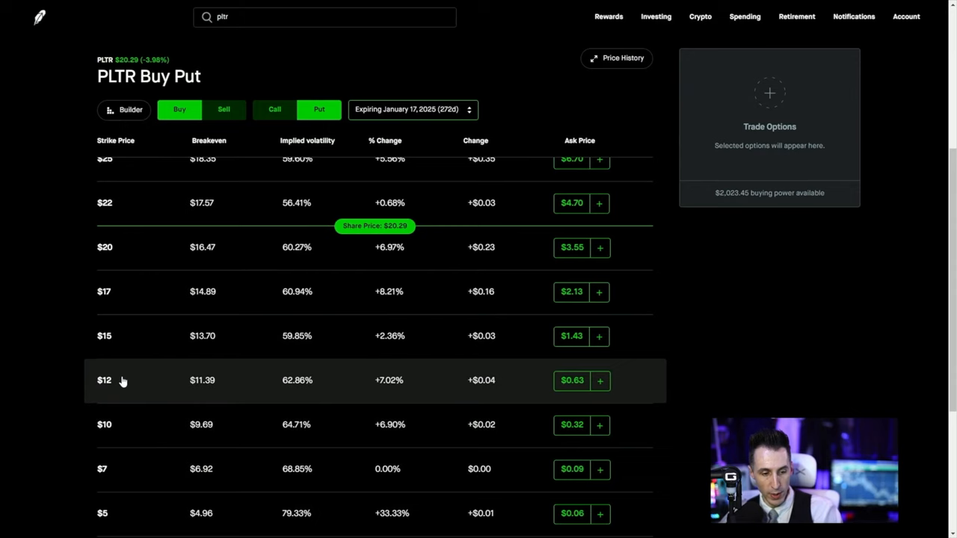
pyautogui.scroll(3)
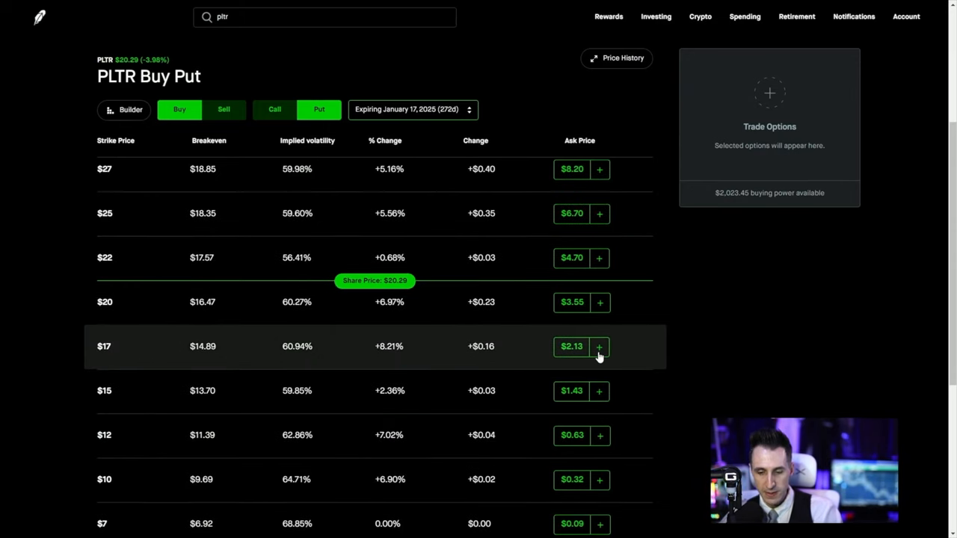
# Add the $17 PLTR put expiring January 17, 2025 to the order at its $2.13 ask
pyautogui.click(599, 347)
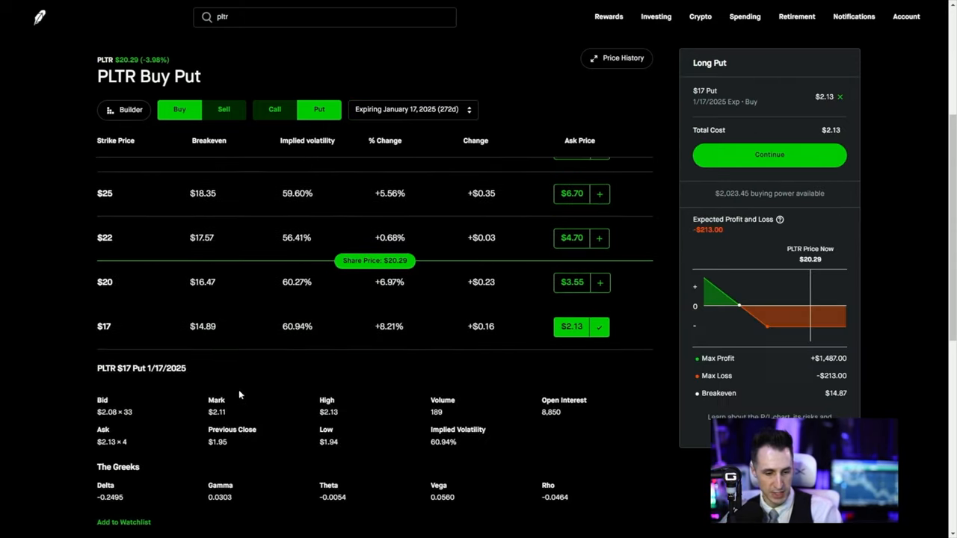
pyautogui.scroll(-3)
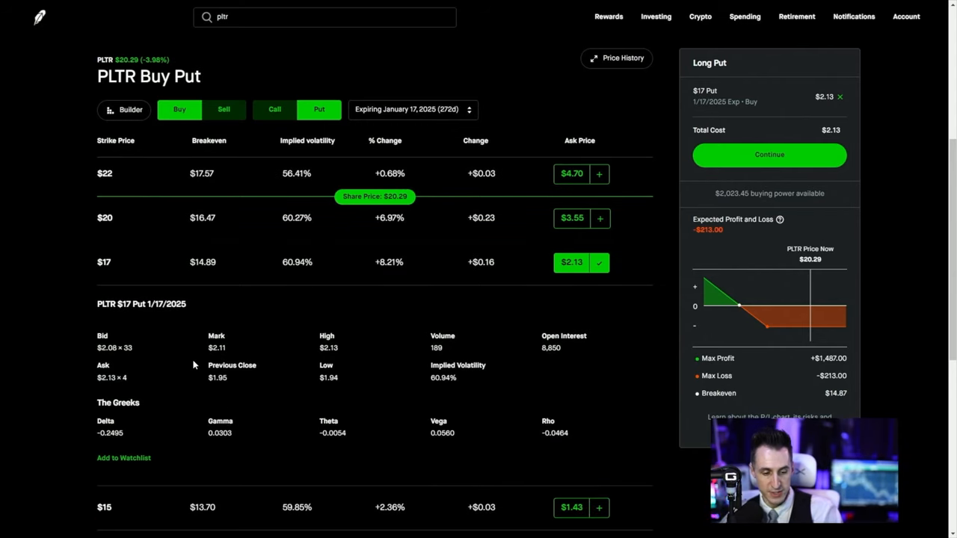
pyautogui.scroll(3)
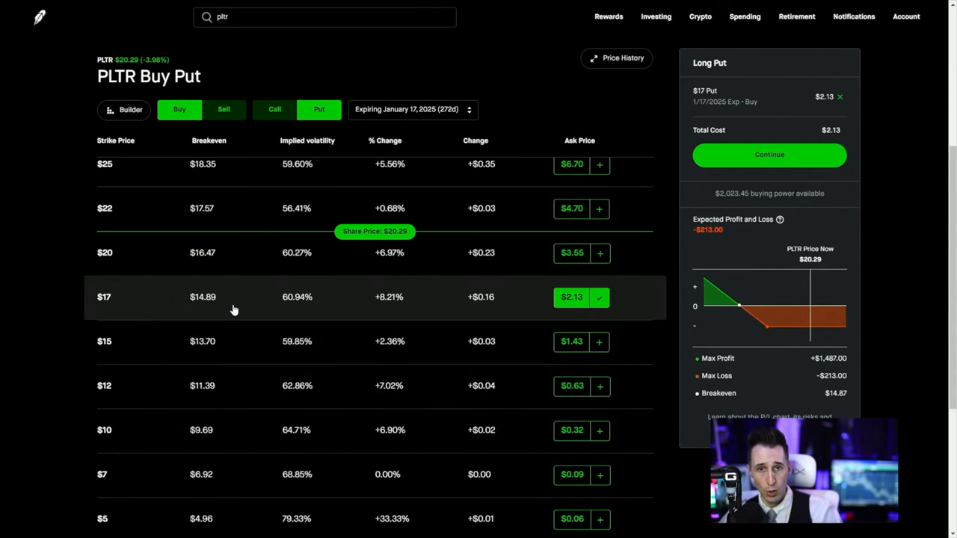
# Expand the $17 put row to review its details, Greeks and profit/loss chart
pyautogui.click(224, 296)
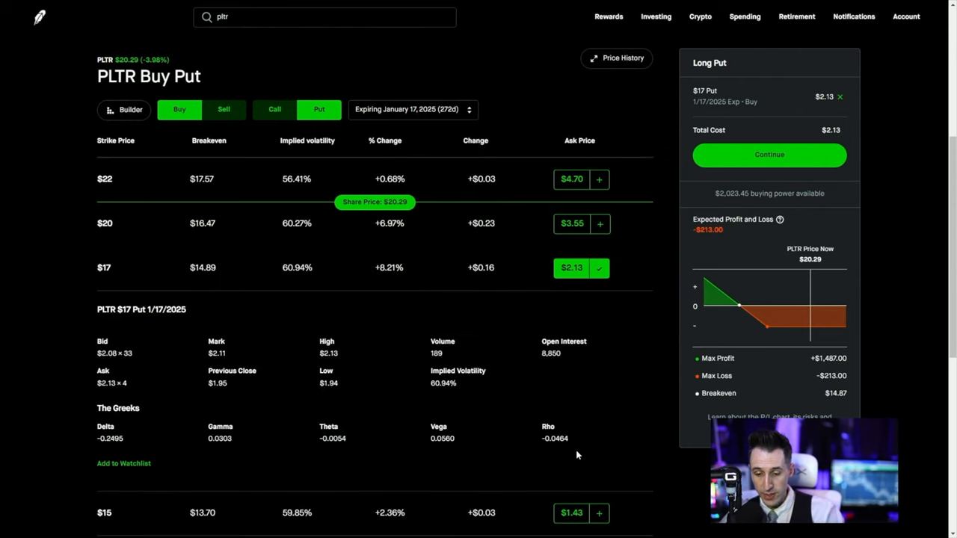
pyautogui.scroll(3)
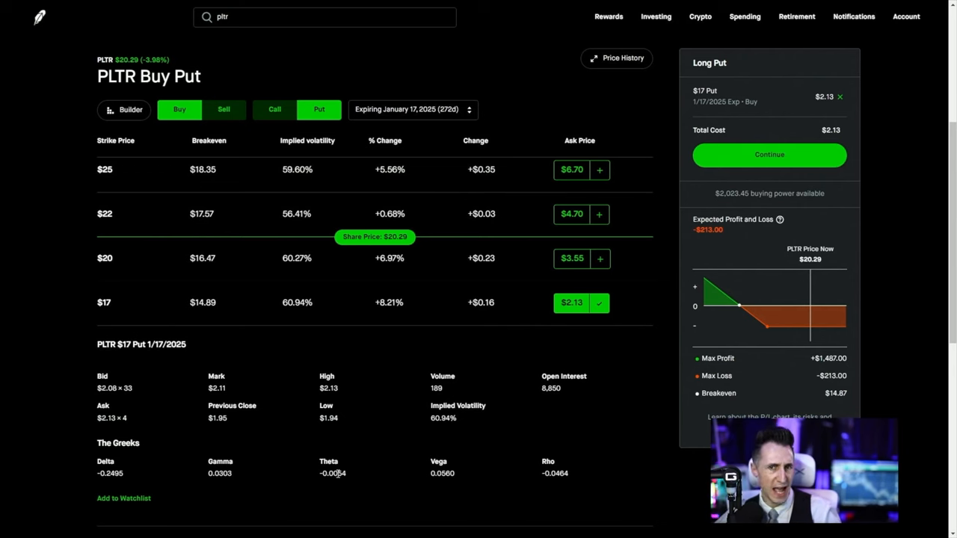
pyautogui.scroll(-3)
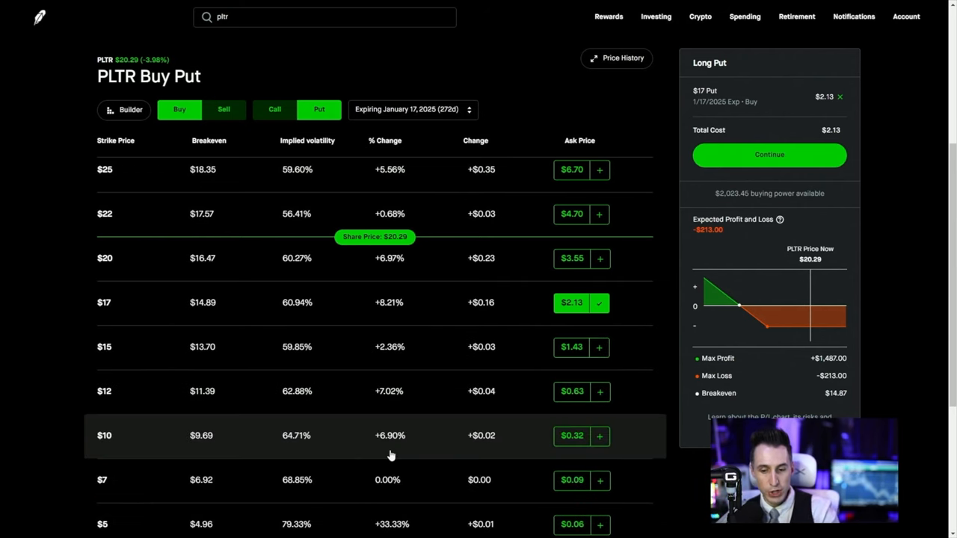
pyautogui.moveTo(134, 455)
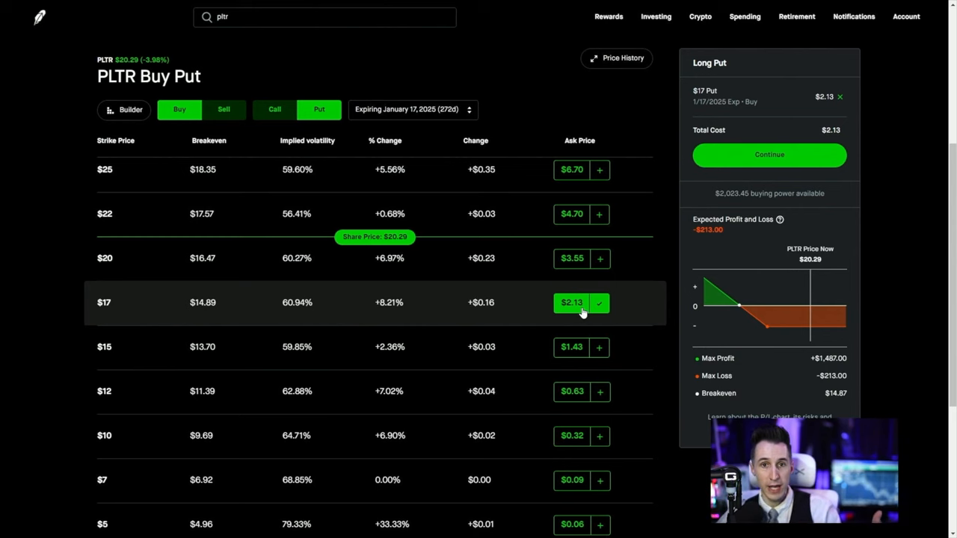
pyautogui.moveTo(547, 316)
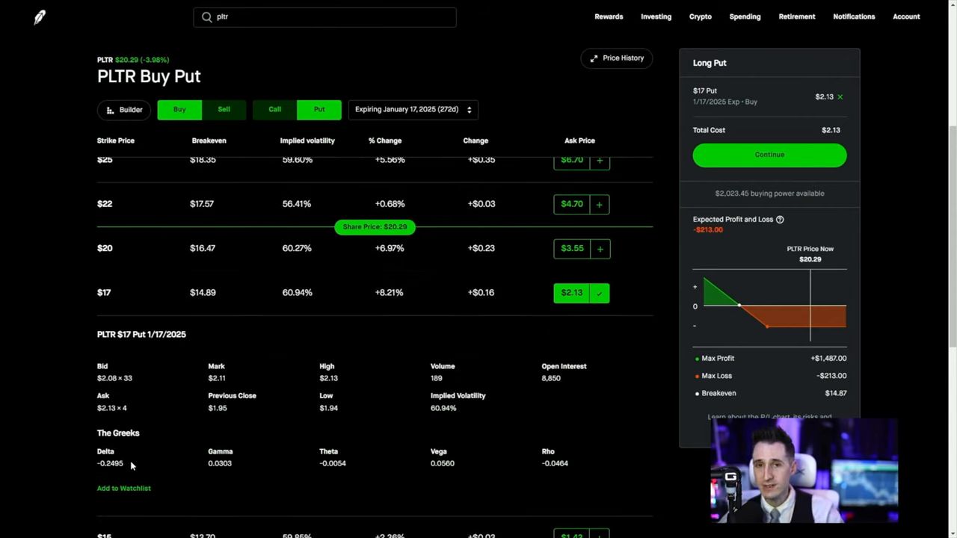
pyautogui.moveTo(183, 377)
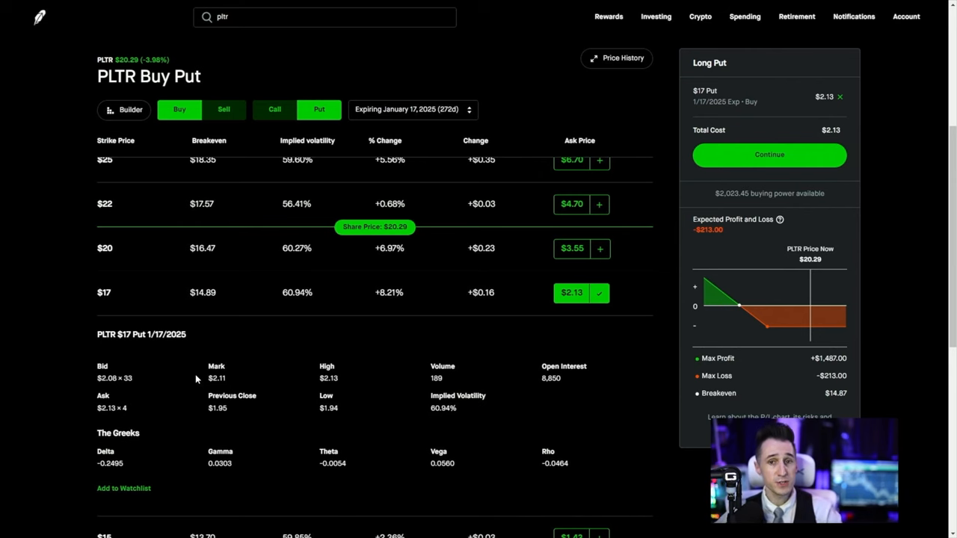
pyautogui.moveTo(180, 425)
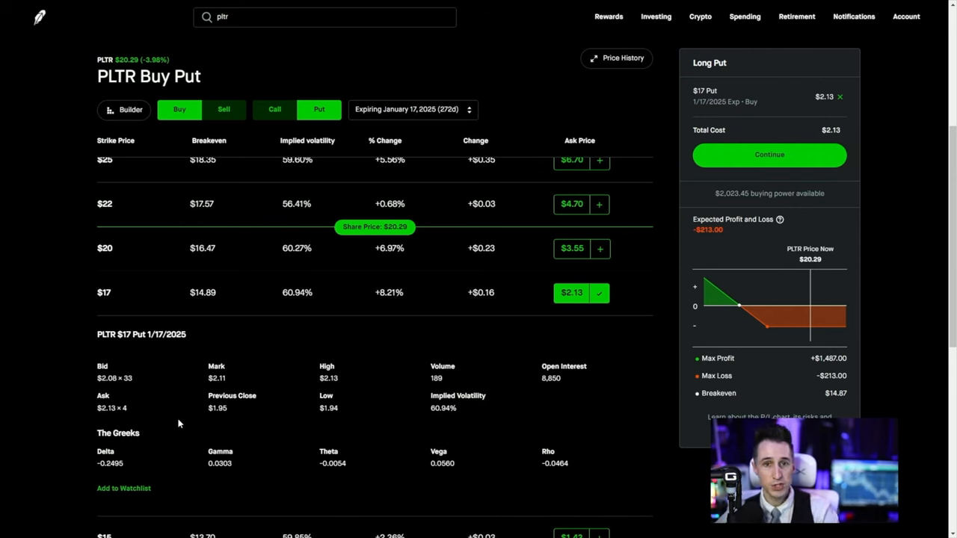
pyautogui.moveTo(221, 466)
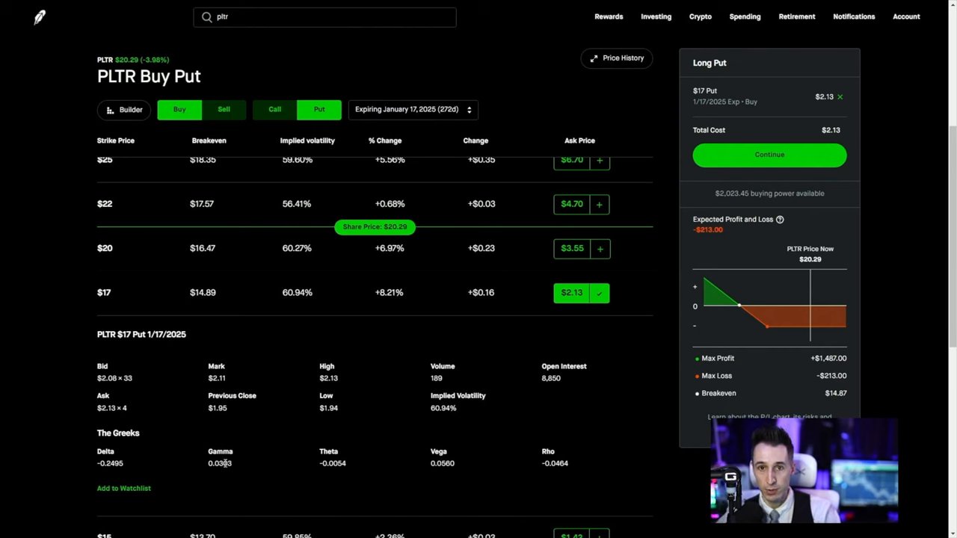
pyautogui.moveTo(172, 492)
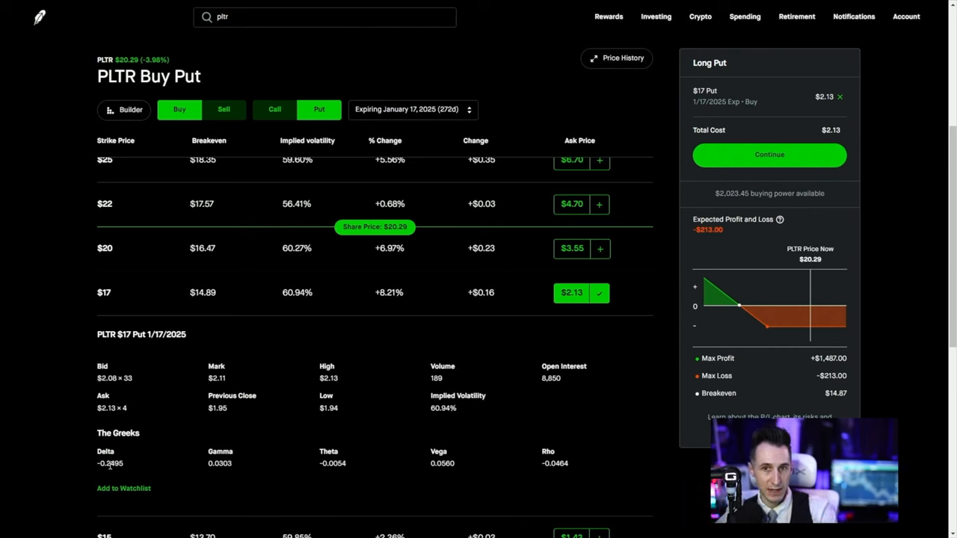
# In Calculator compute 24 + 27 = 51, then 51 − 210 = −159
pyautogui.click(257, 527)
pyautogui.write('27')
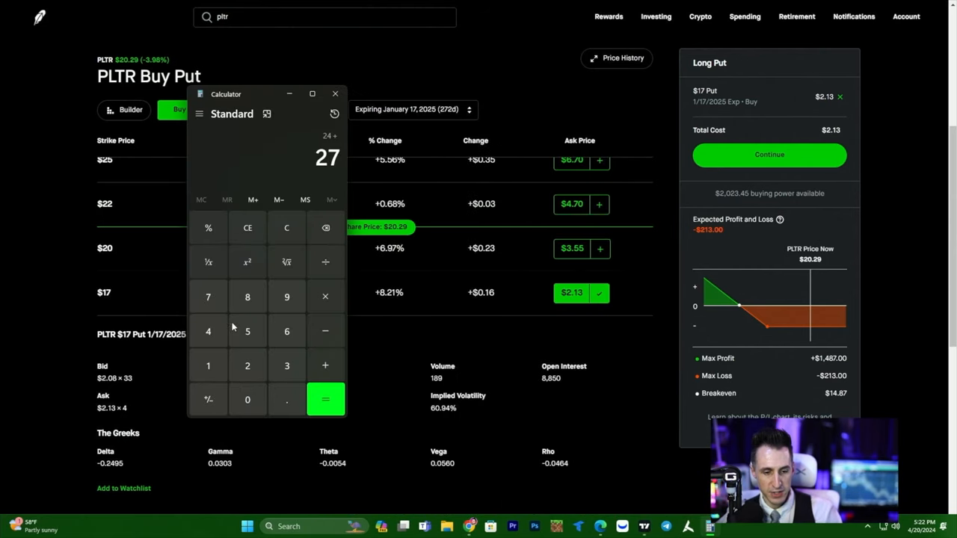
pyautogui.click(326, 400)
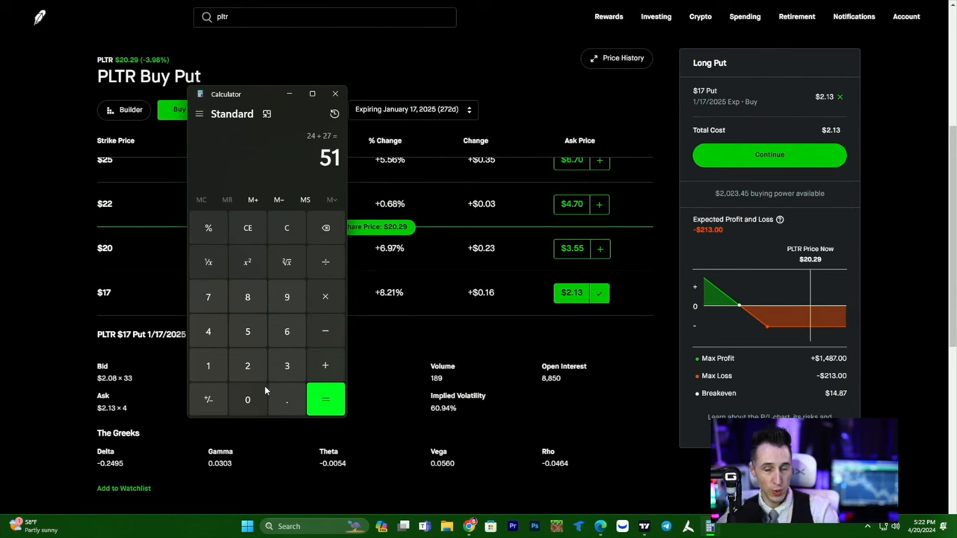
pyautogui.moveTo(269, 148)
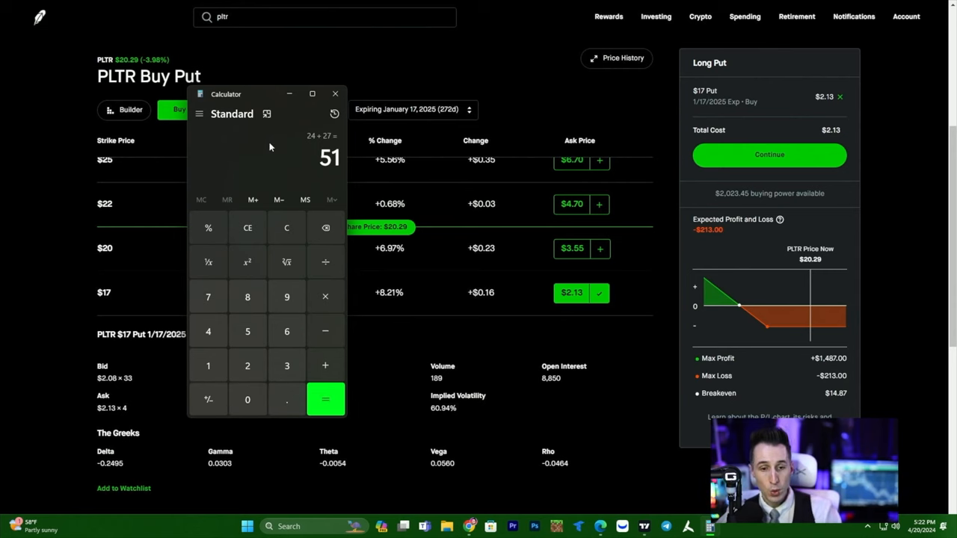
pyautogui.click(326, 398)
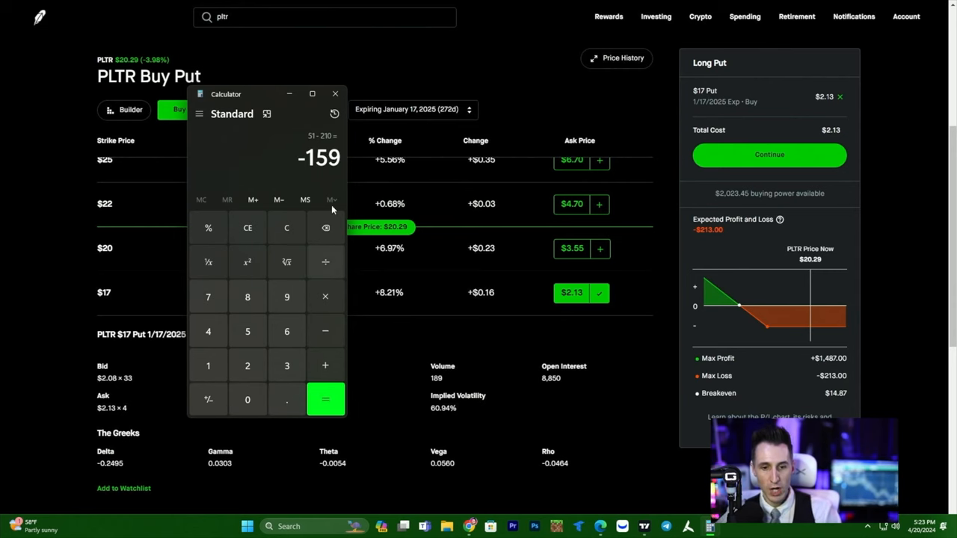
pyautogui.click(335, 92)
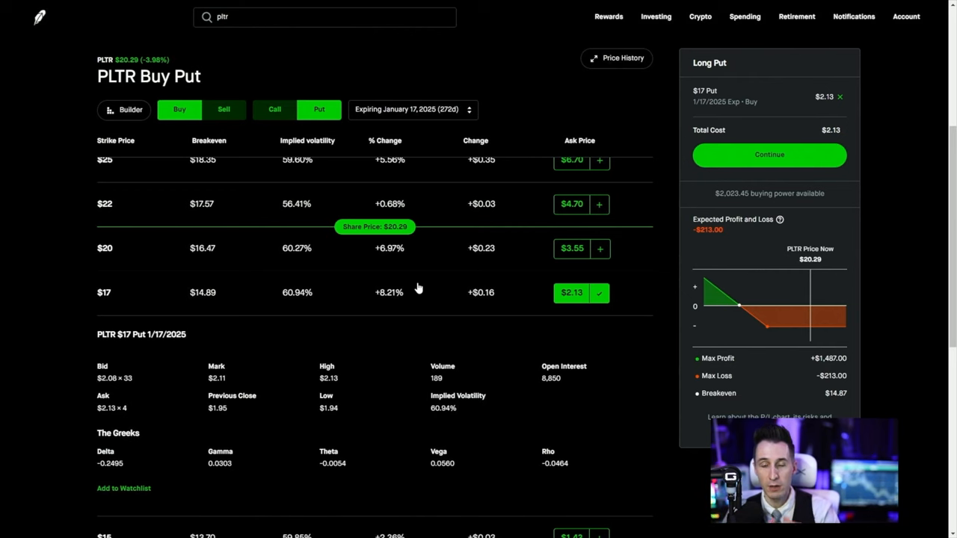
pyautogui.moveTo(111, 306)
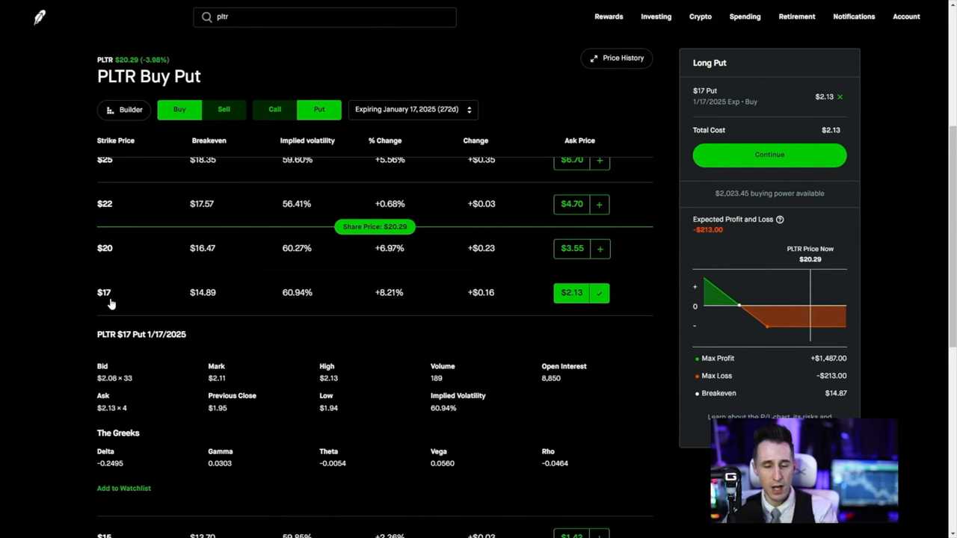